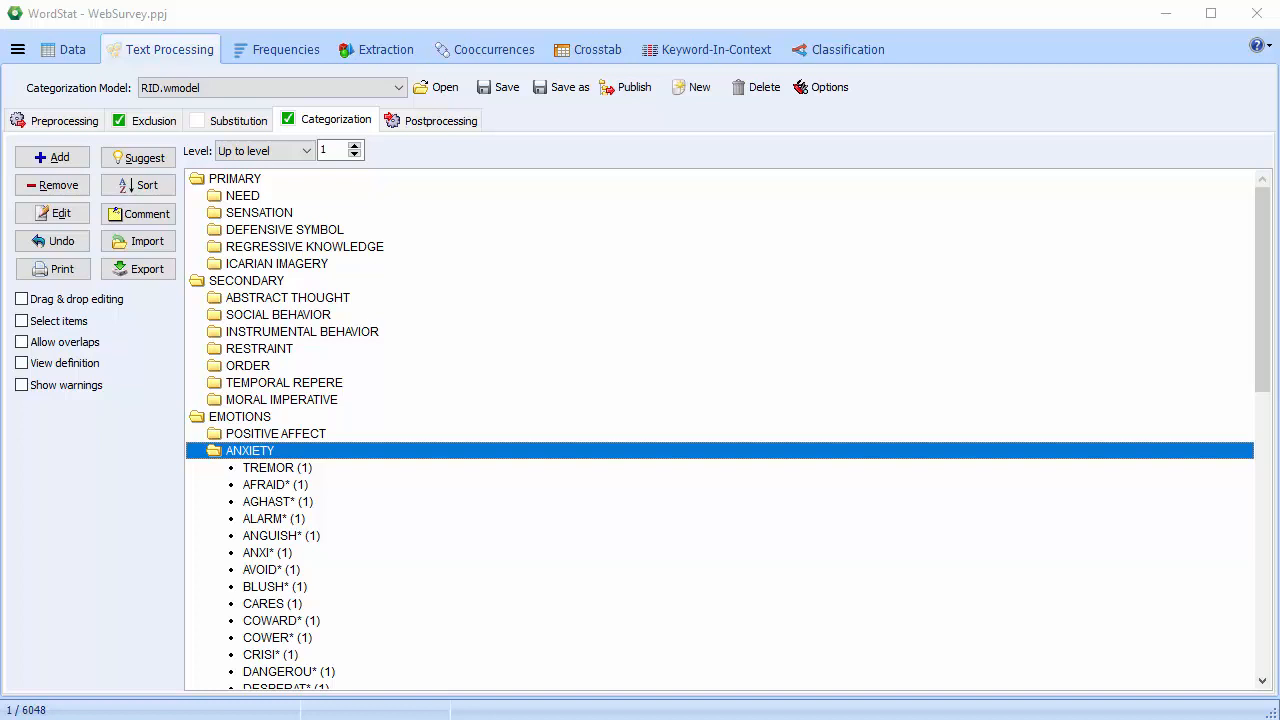
Open the GOP Debates 2011 folder, select its first ten transcripts and bring up their context menu
click(396, 88)
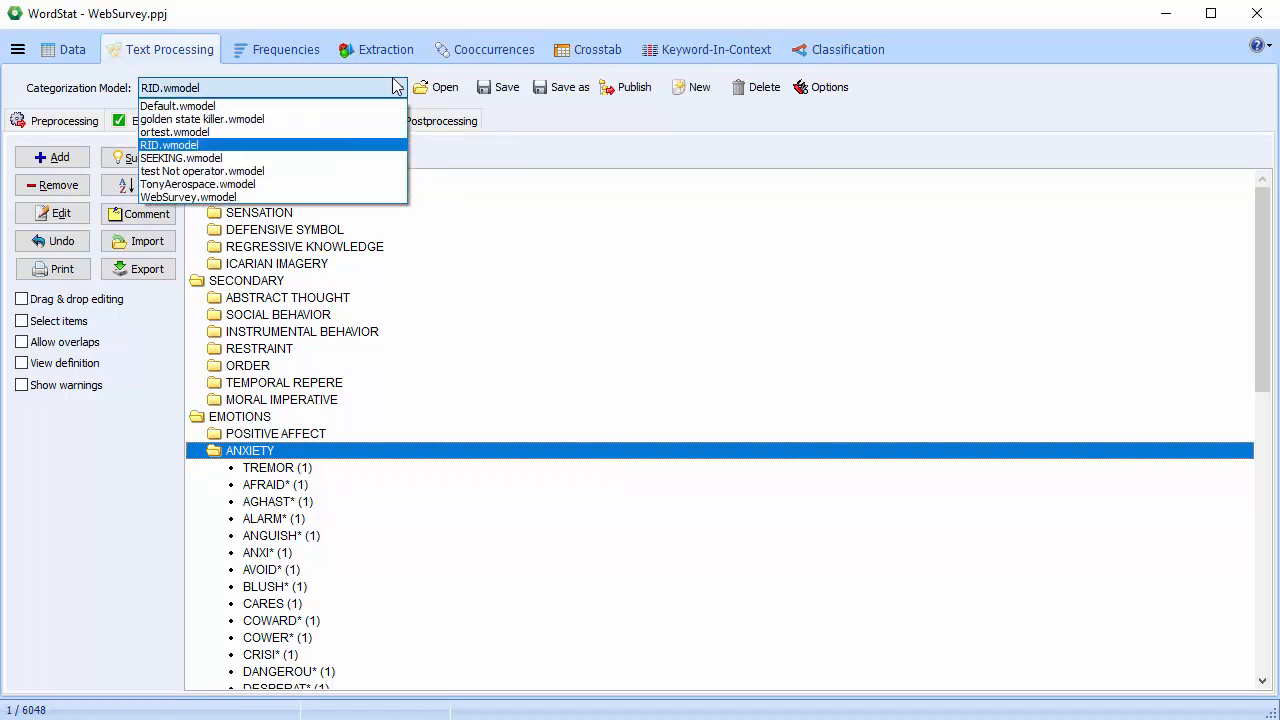
click(168, 144)
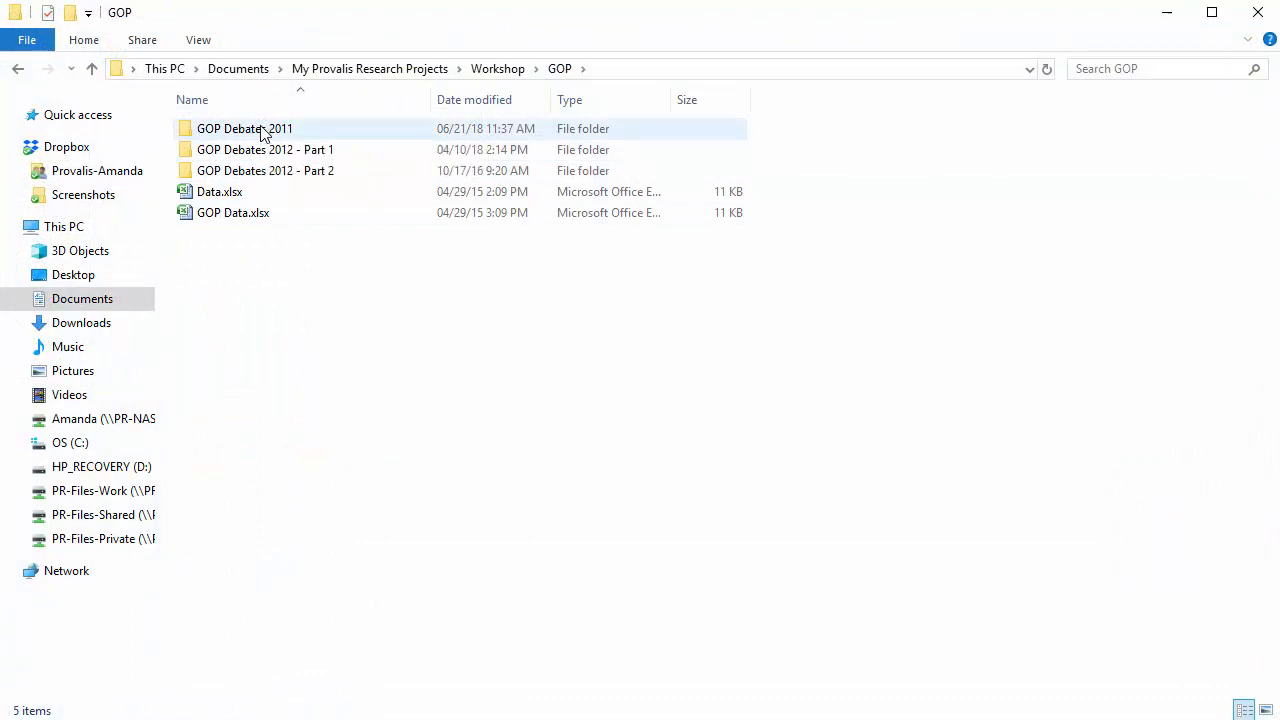
double_click(244, 128)
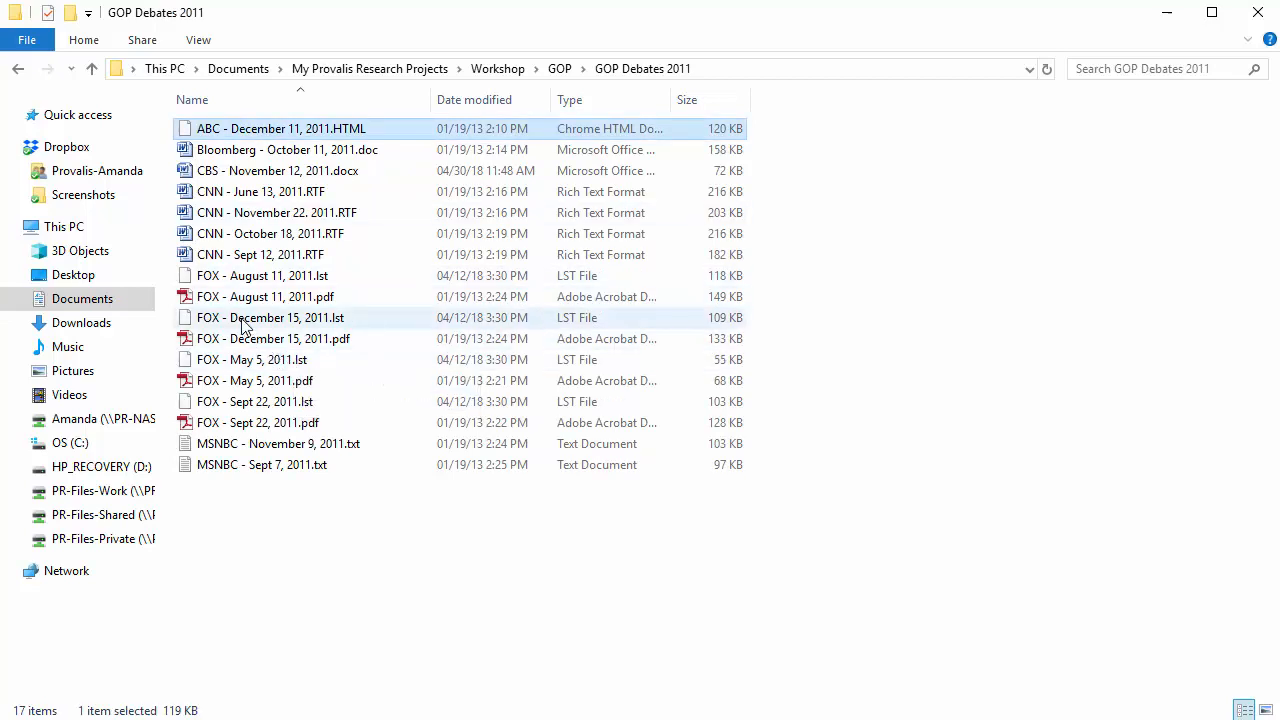
click(270, 316)
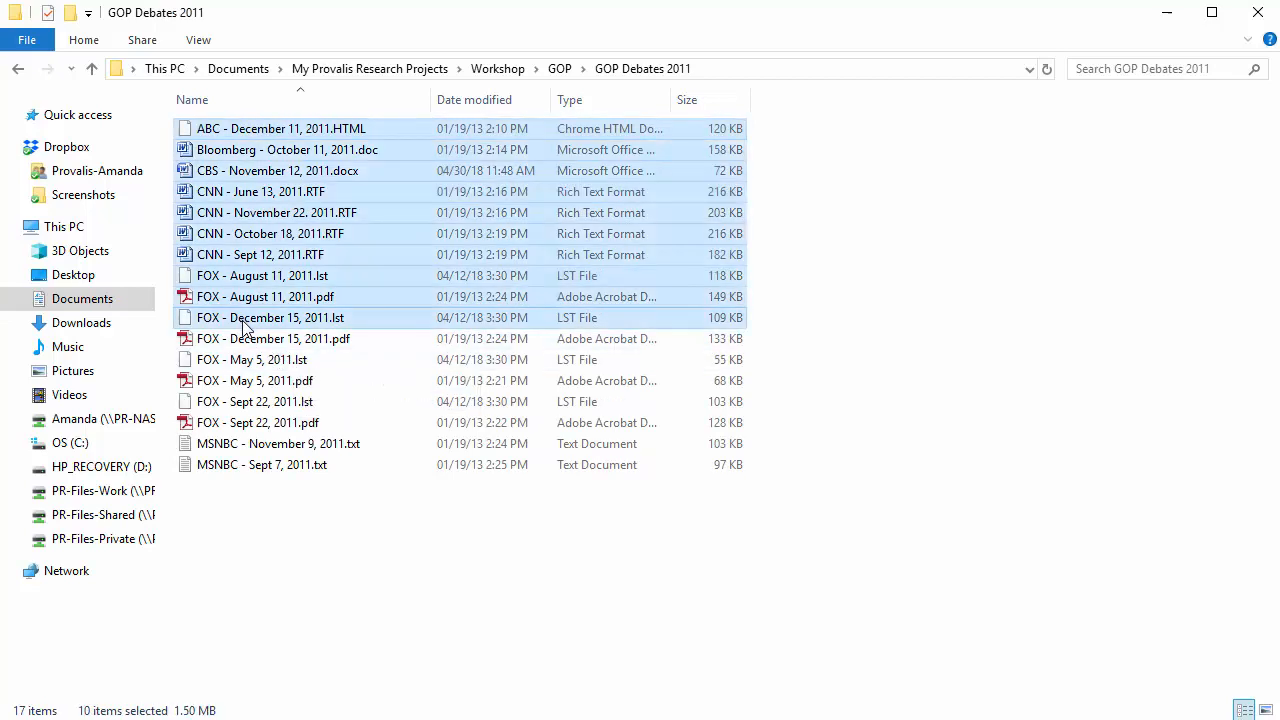
right_click(244, 328)
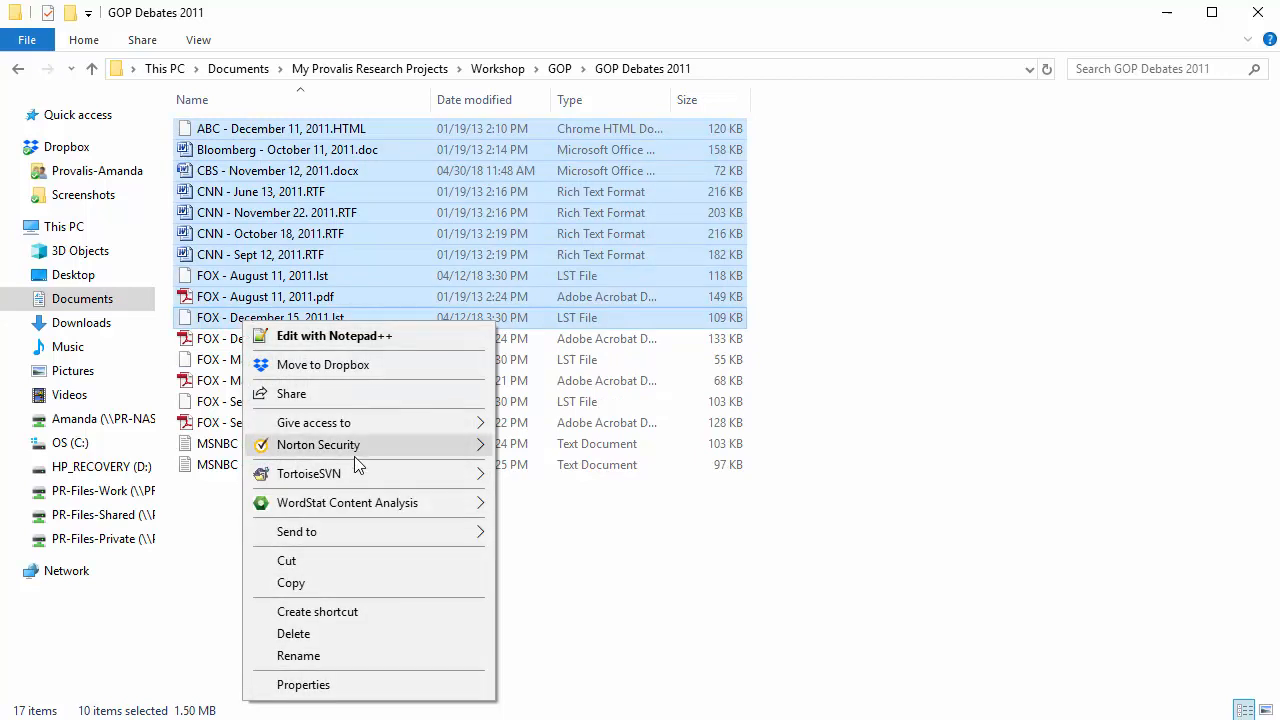
mouse_move(348, 502)
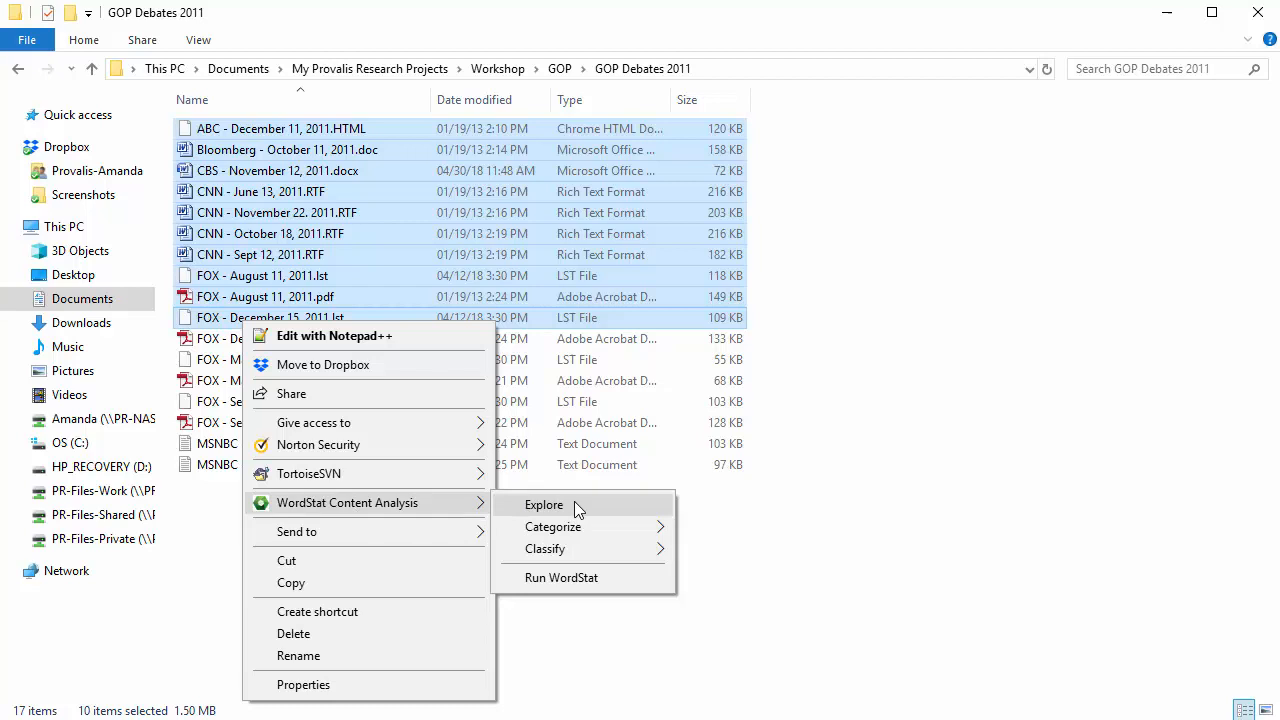
mouse_move(552, 528)
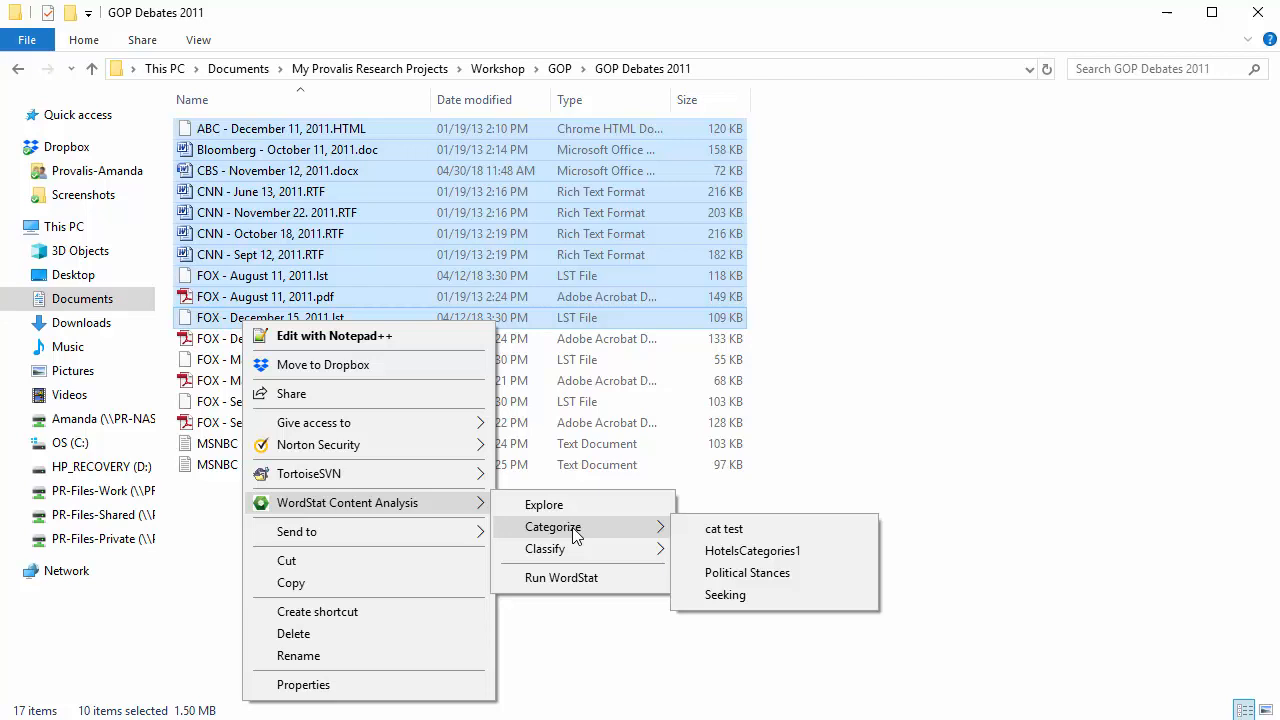
mouse_move(544, 548)
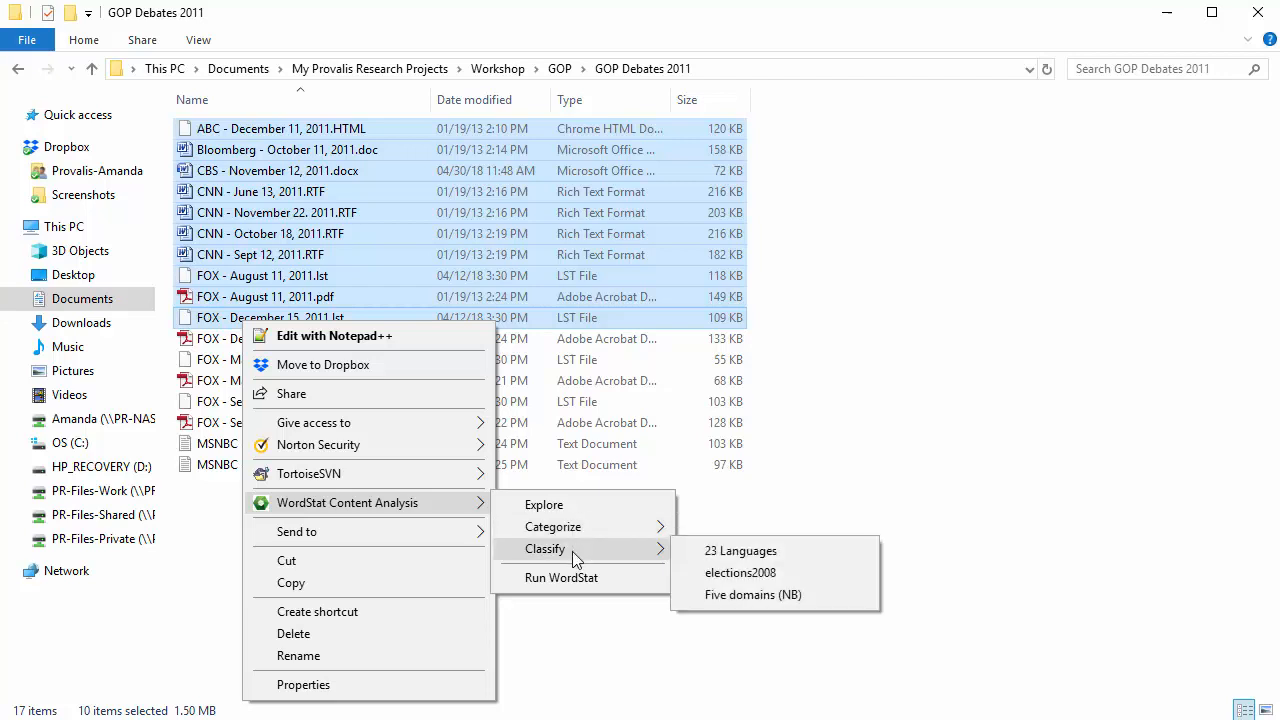
mouse_move(584, 584)
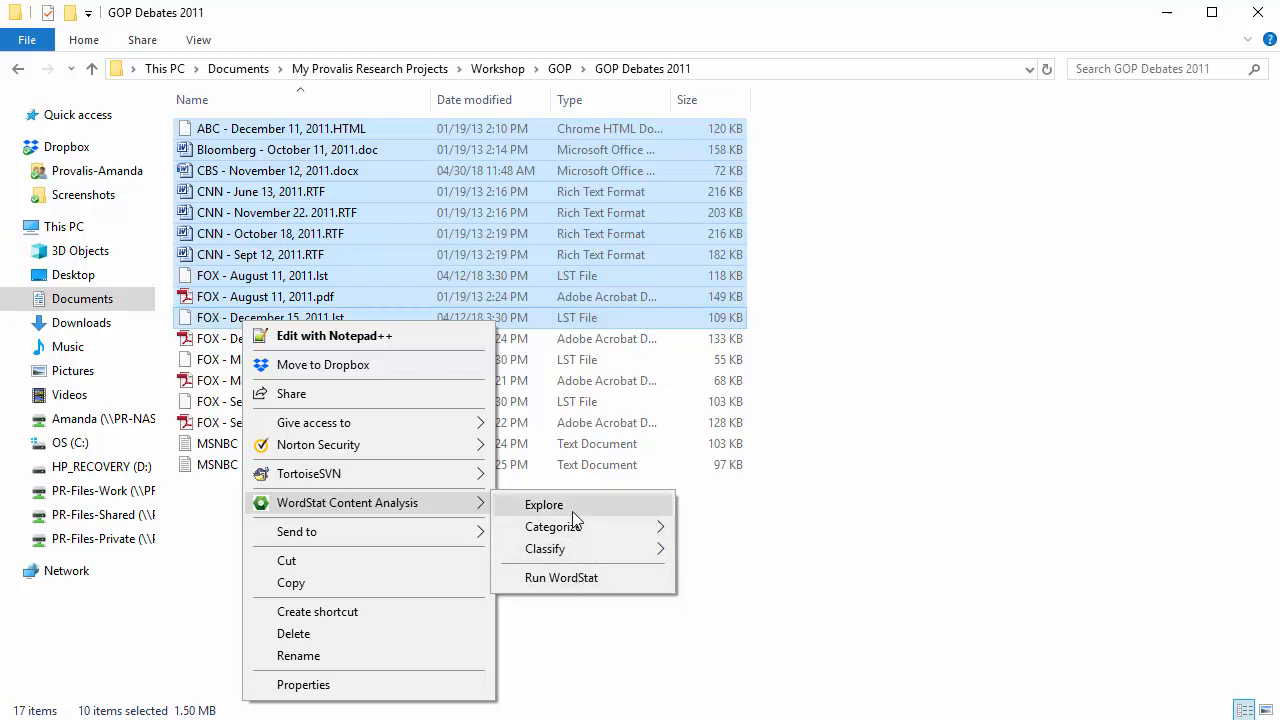
mouse_move(576, 518)
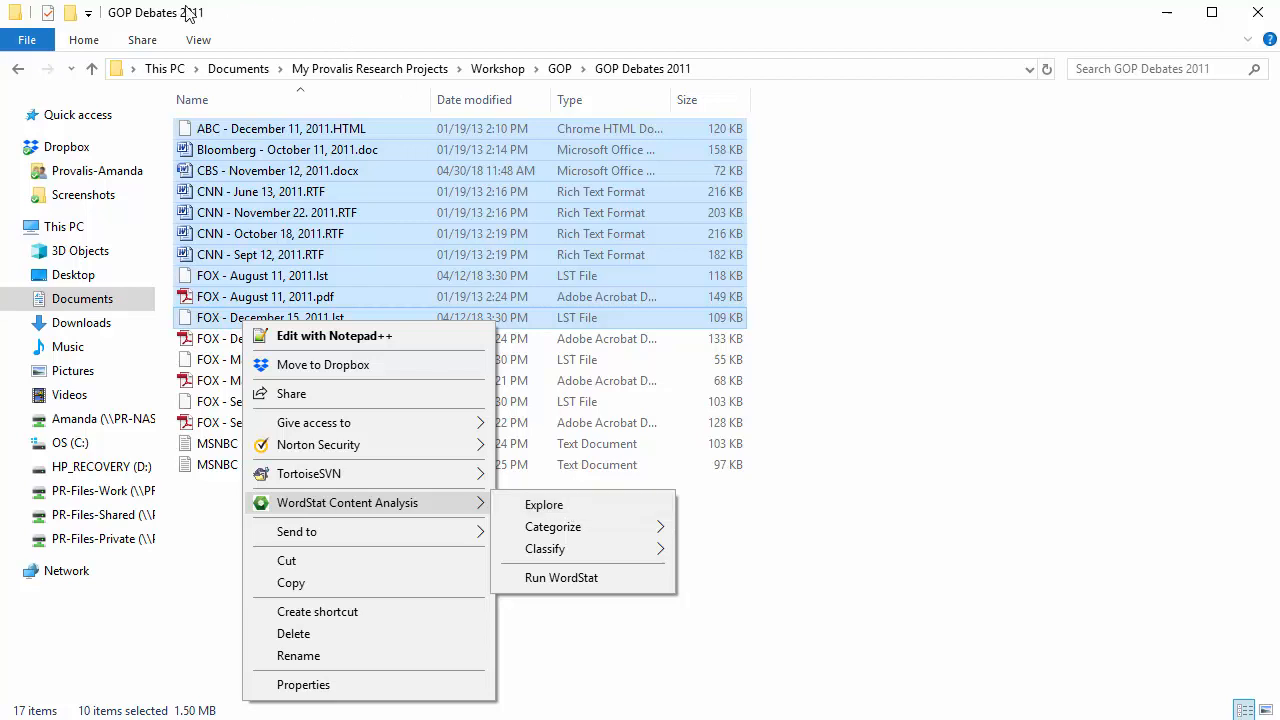
From Workshop, send the GOP folder with subfolders to WordStat Explore, excluding WordPerfect files
click(92, 68)
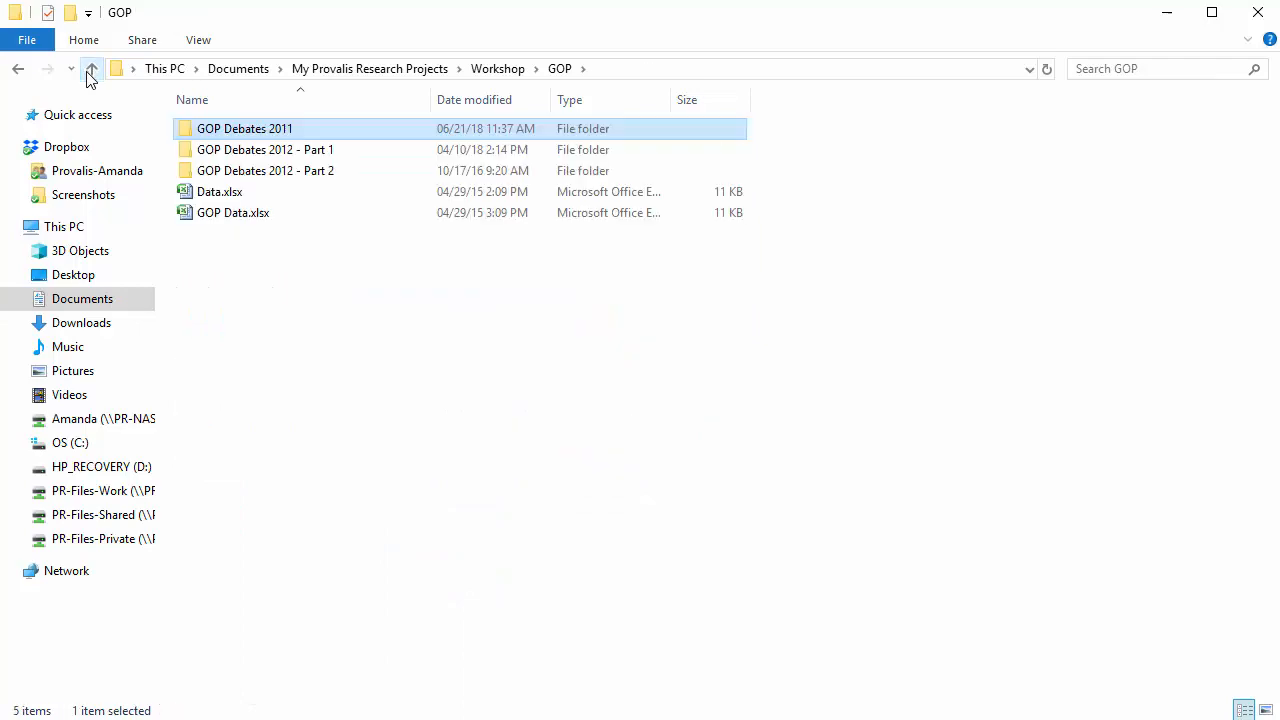
click(92, 68)
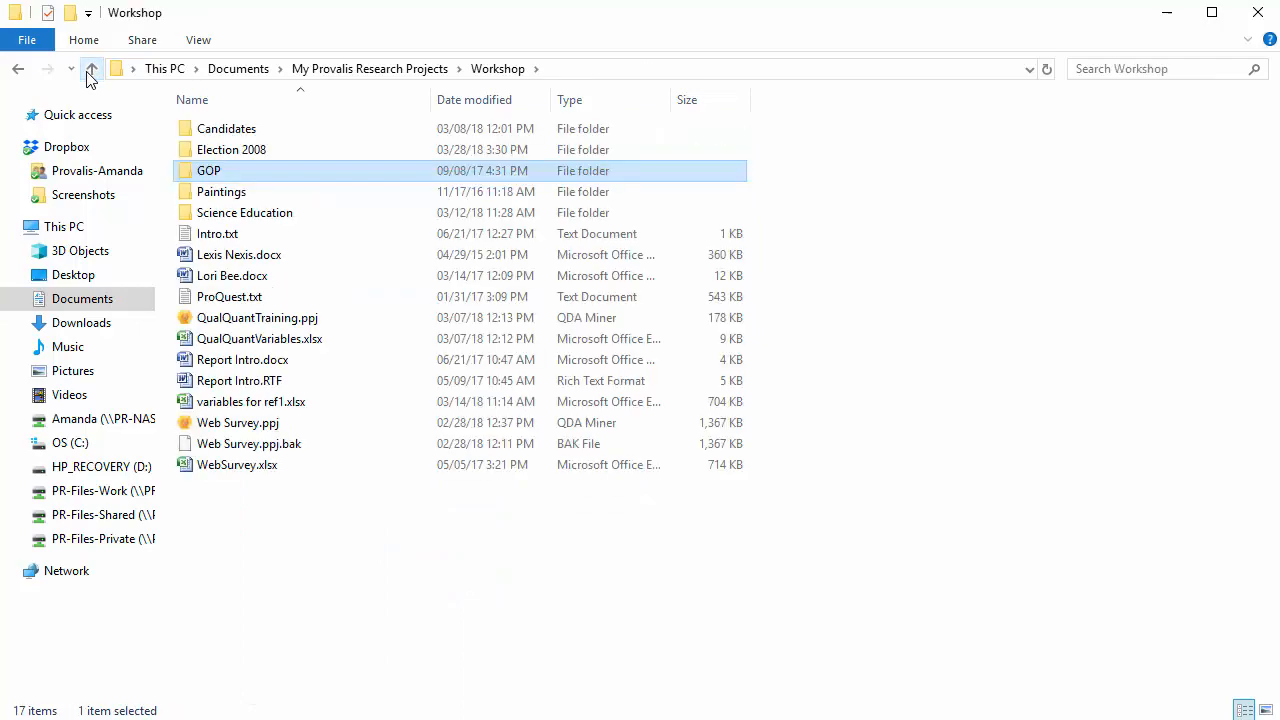
right_click(208, 170)
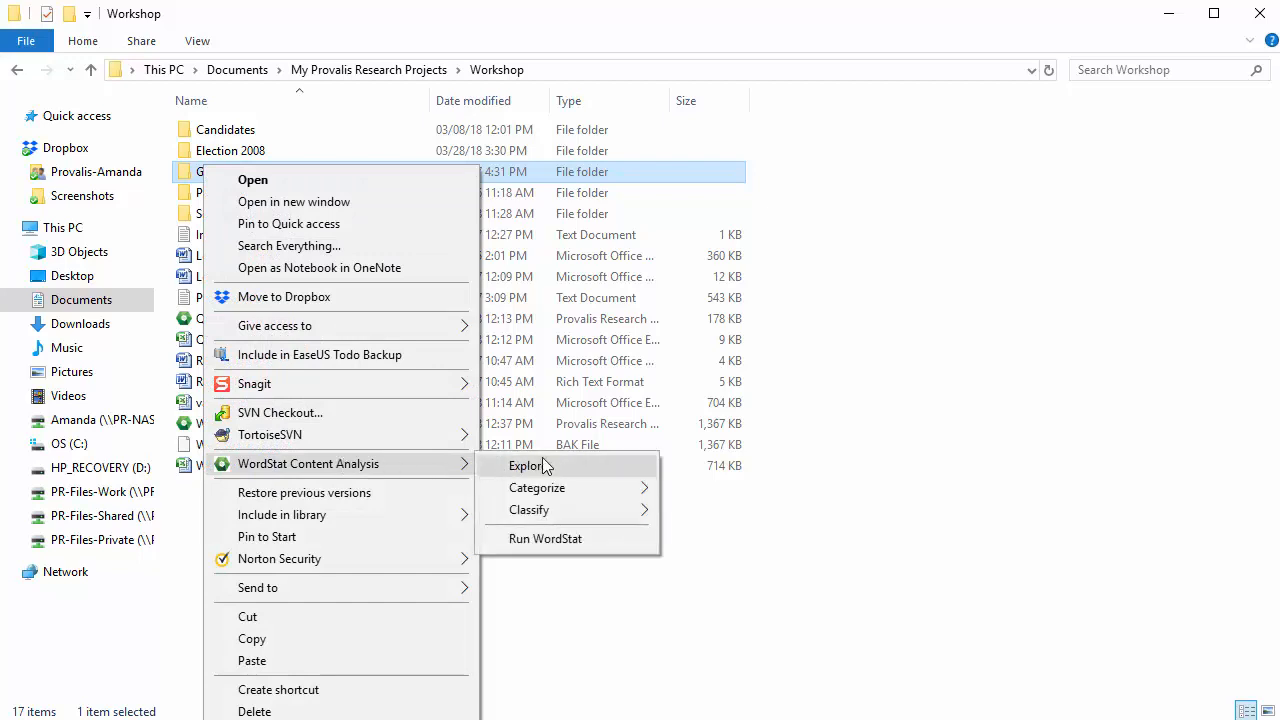
click(528, 464)
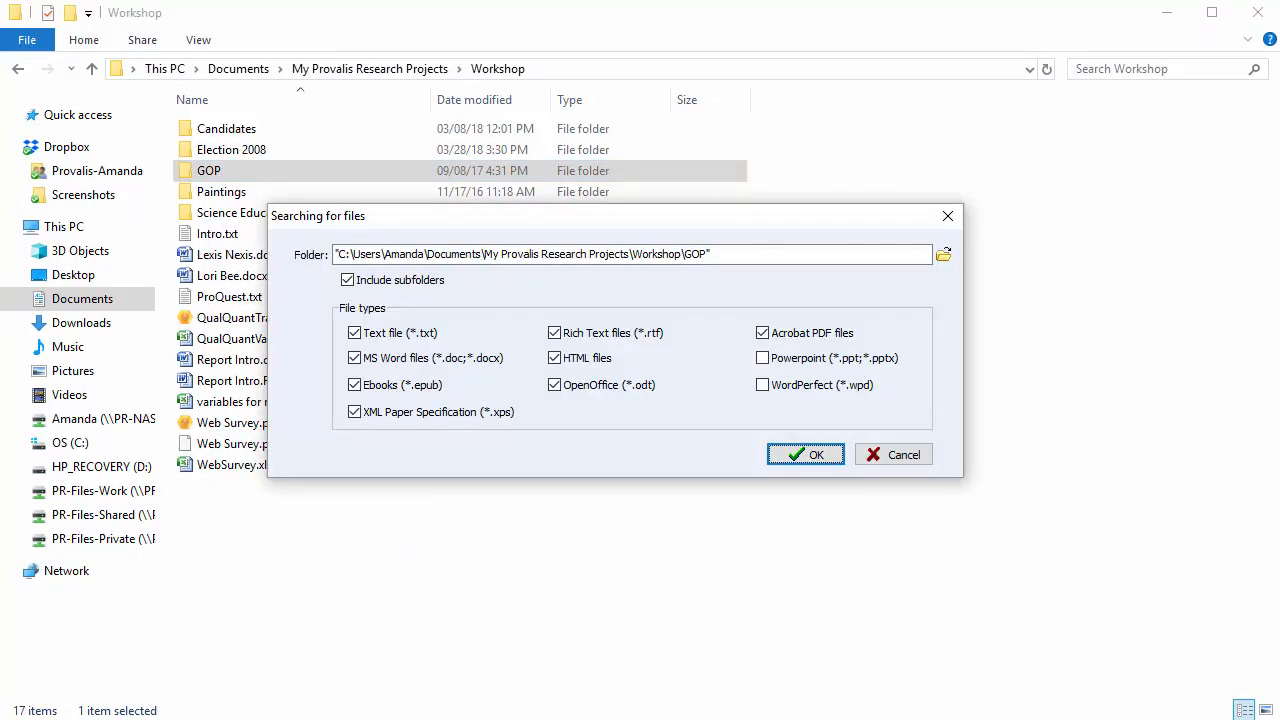
mouse_move(408, 298)
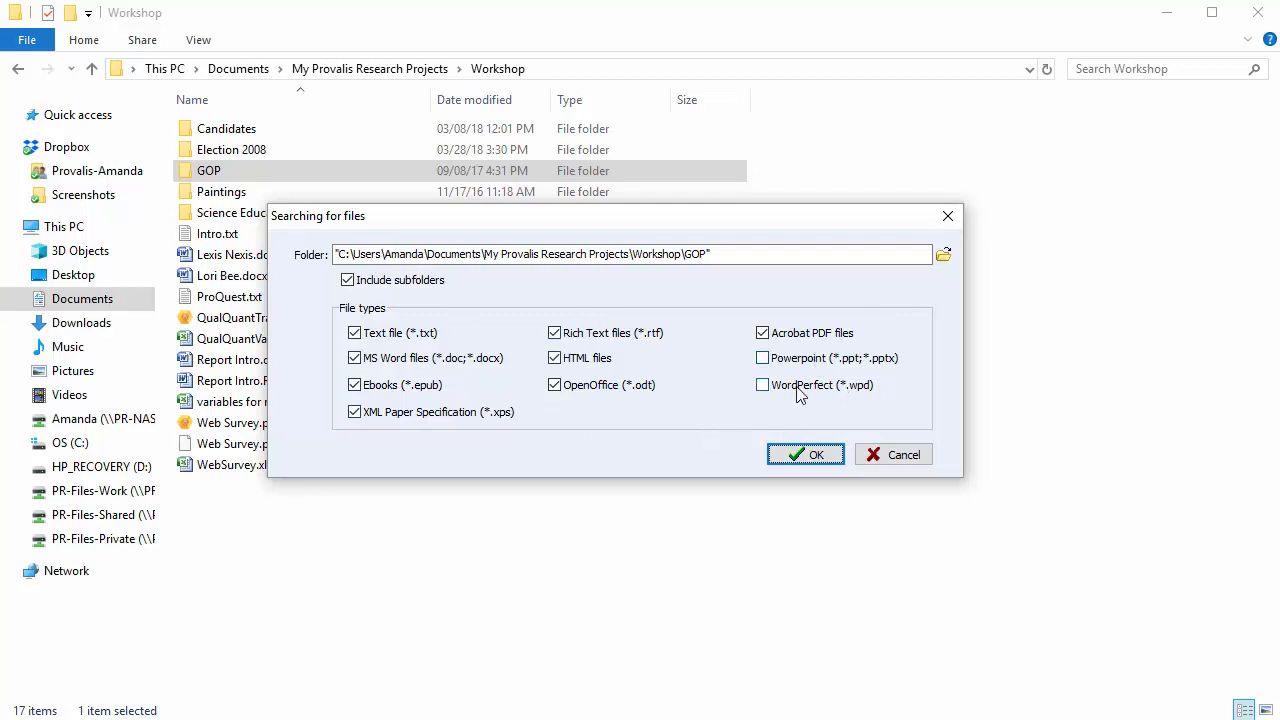
click(764, 384)
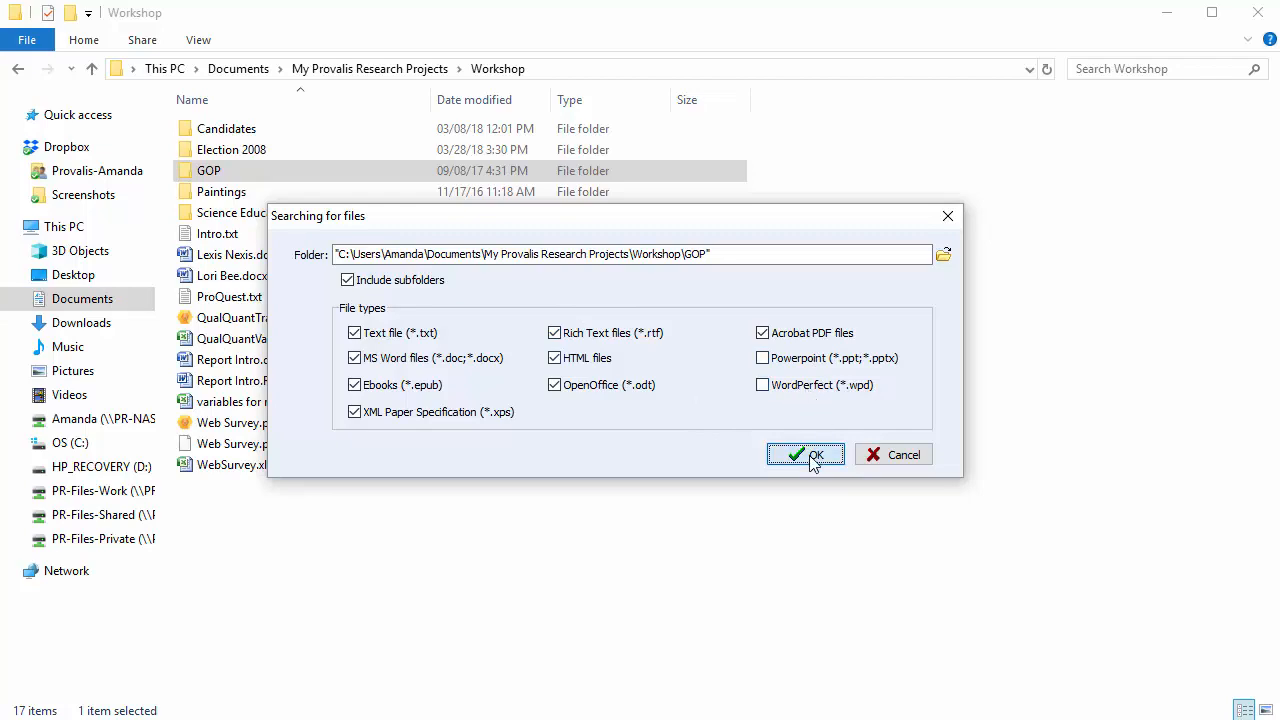
click(806, 454)
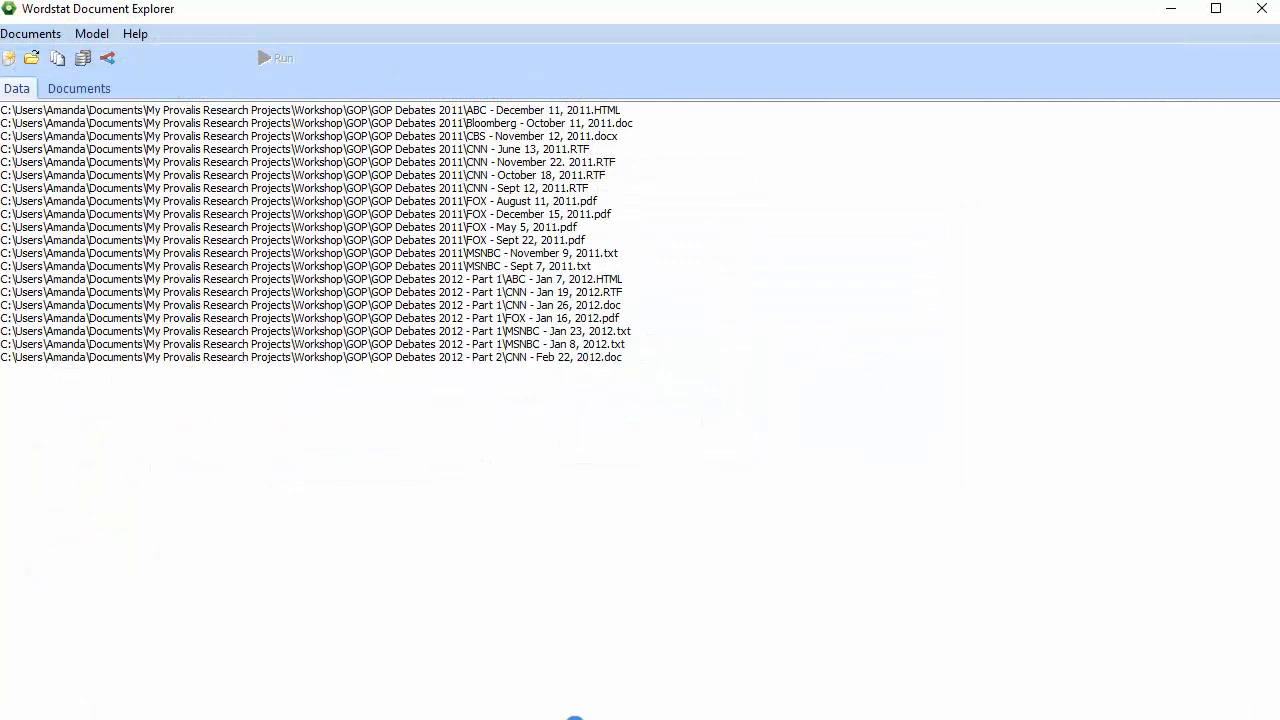
Run the analysis to compute word frequencies, word cloud and keyword-in-context results
click(282, 56)
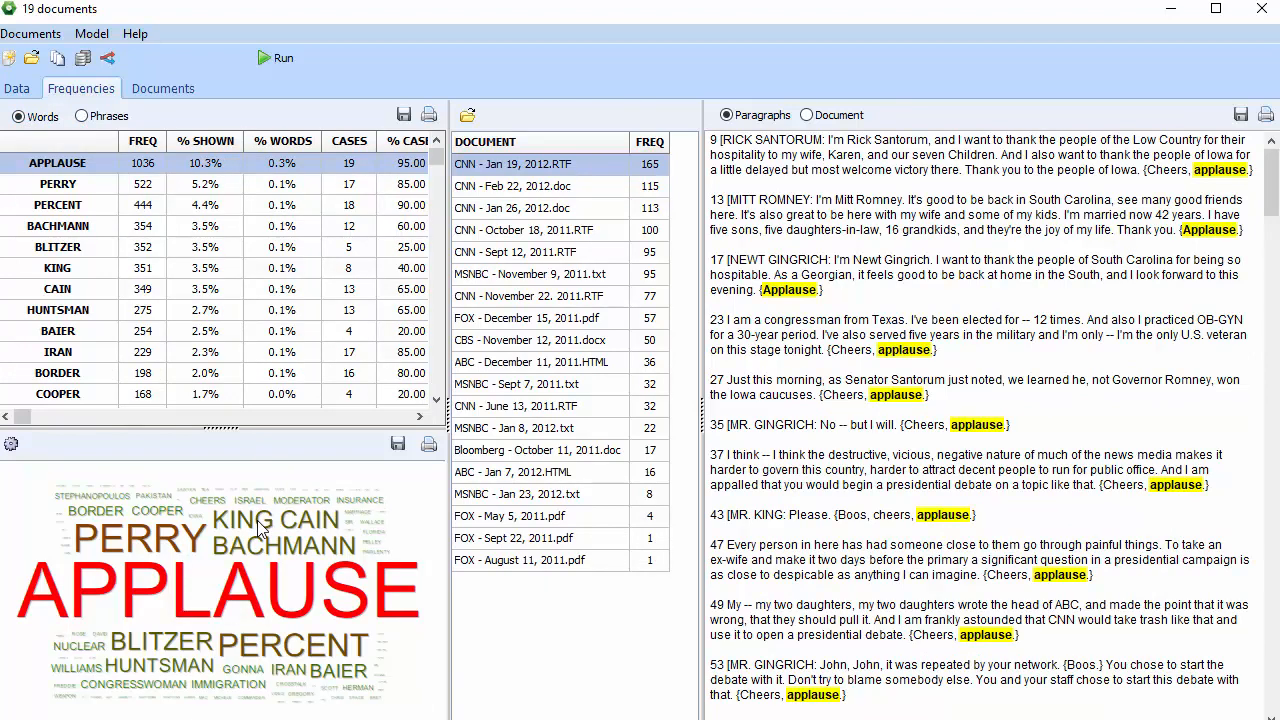
Highlight PERRY occurrences and view the full CNN Sept 12, 2011 transcript in Document mode
click(56, 184)
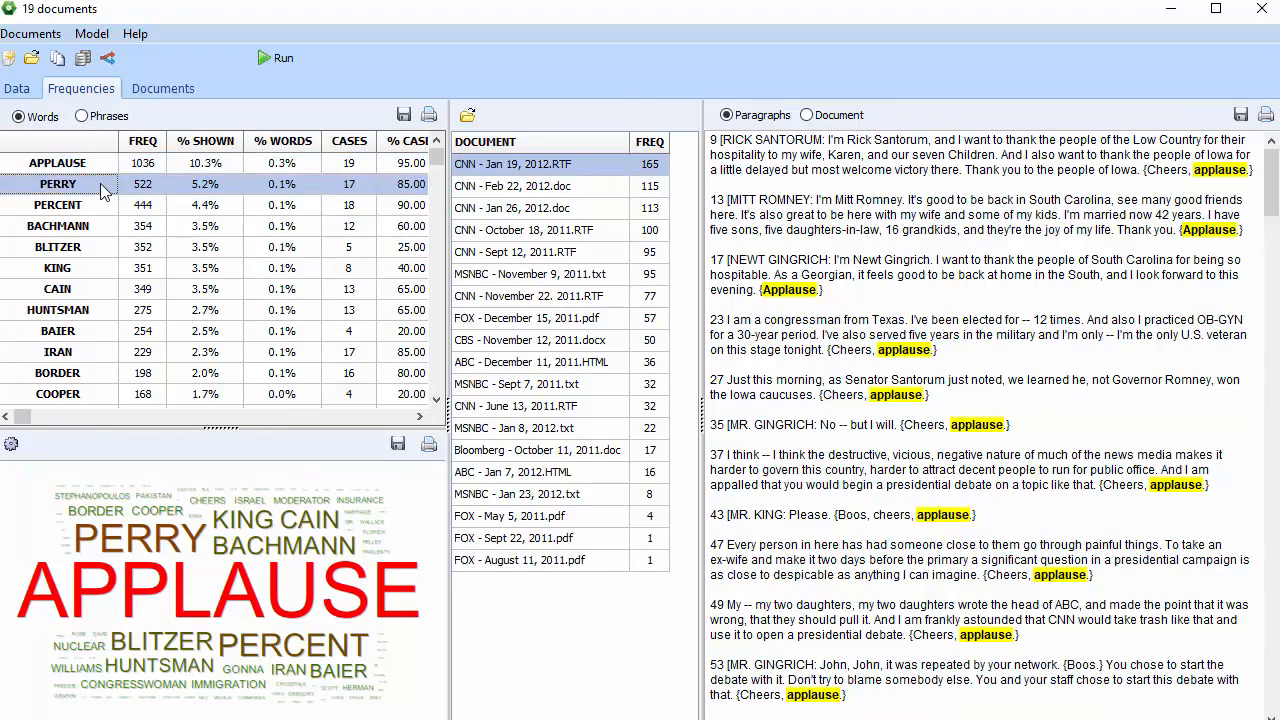
click(56, 184)
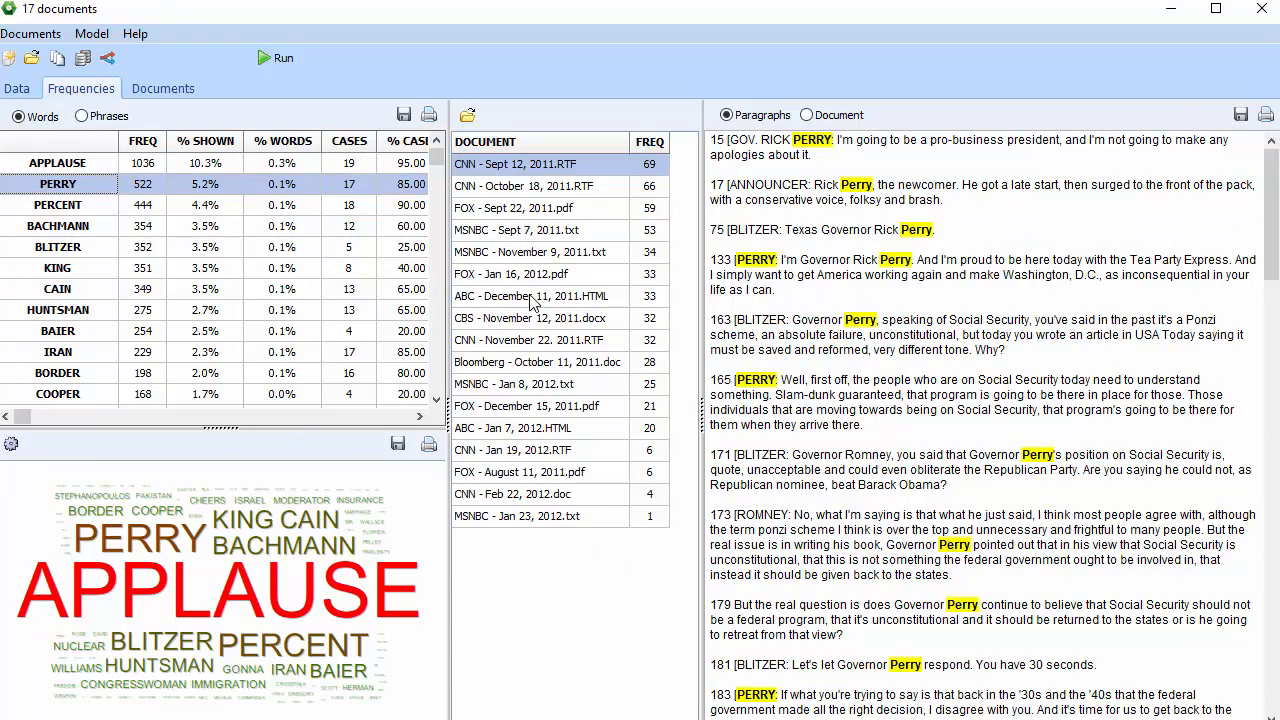
mouse_move(532, 388)
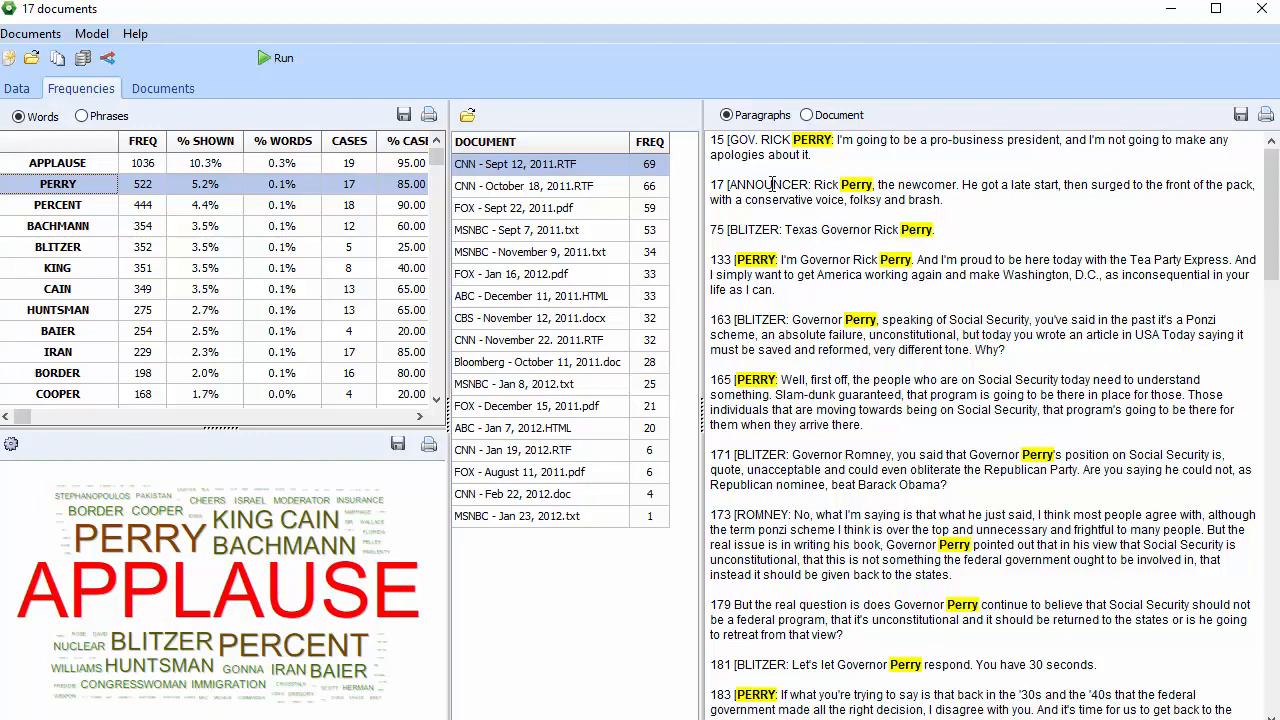
mouse_move(804, 232)
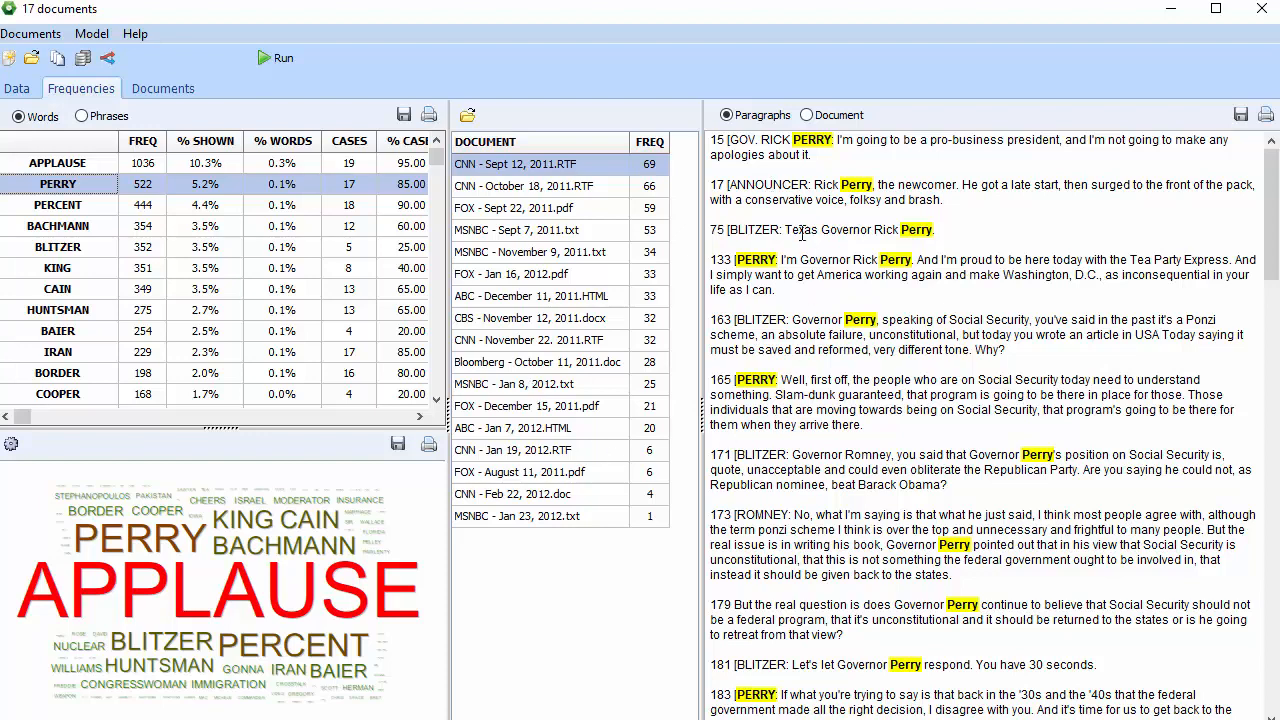
click(808, 114)
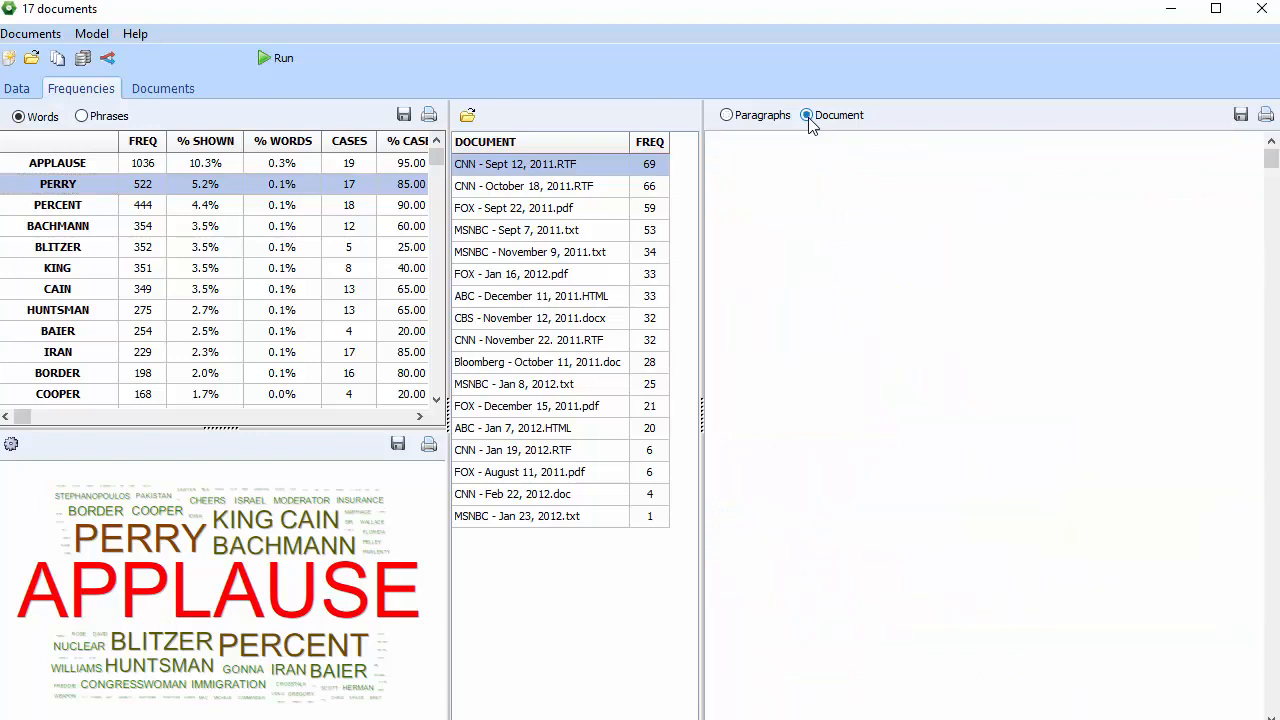
click(808, 114)
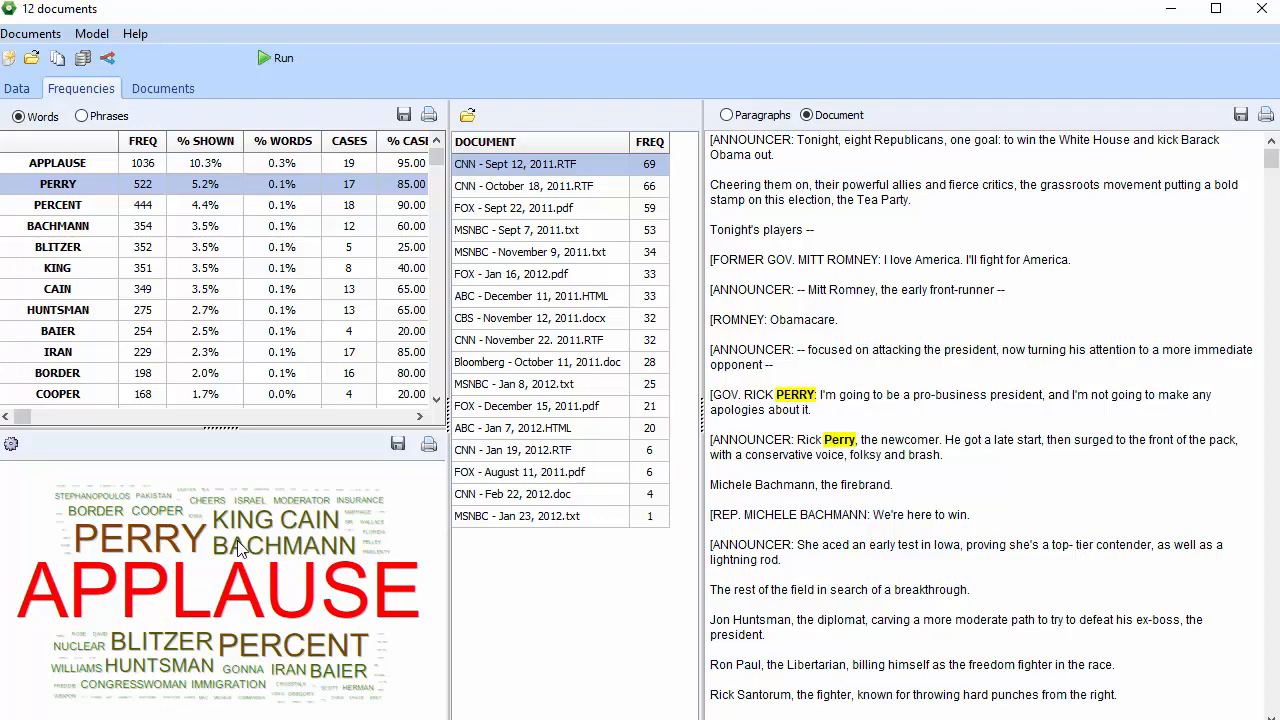
click(56, 224)
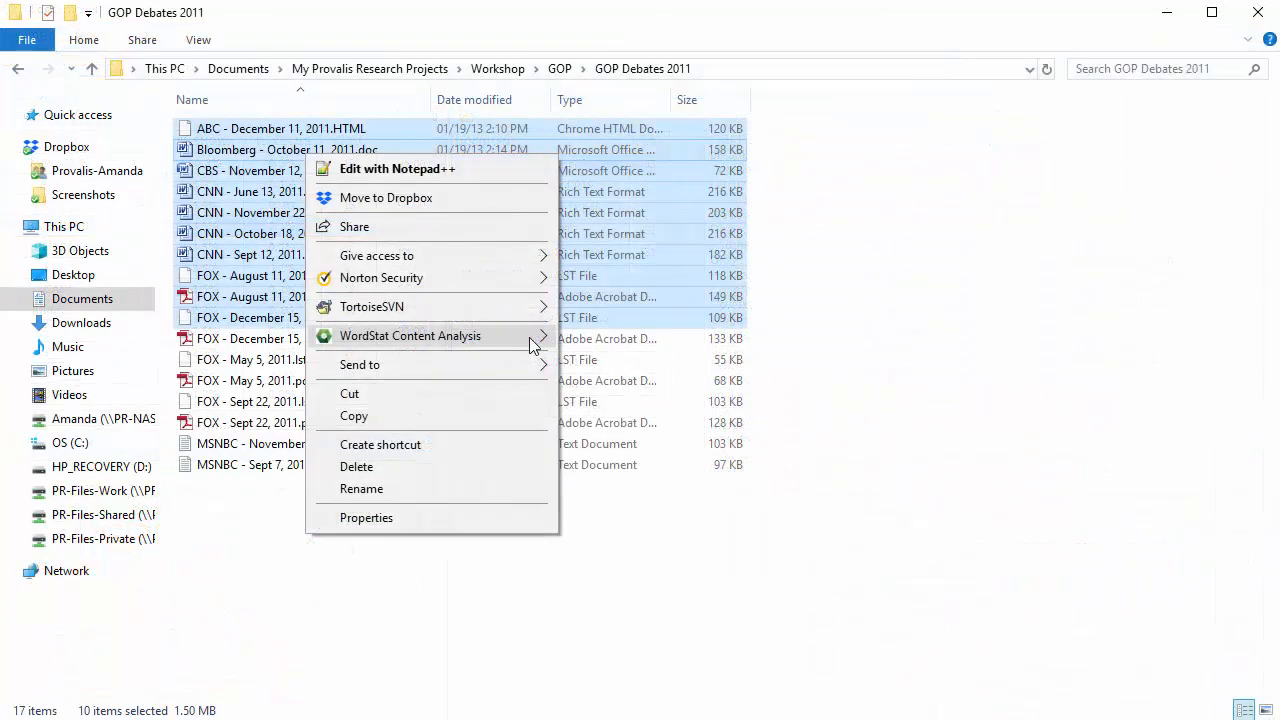
mouse_move(490, 340)
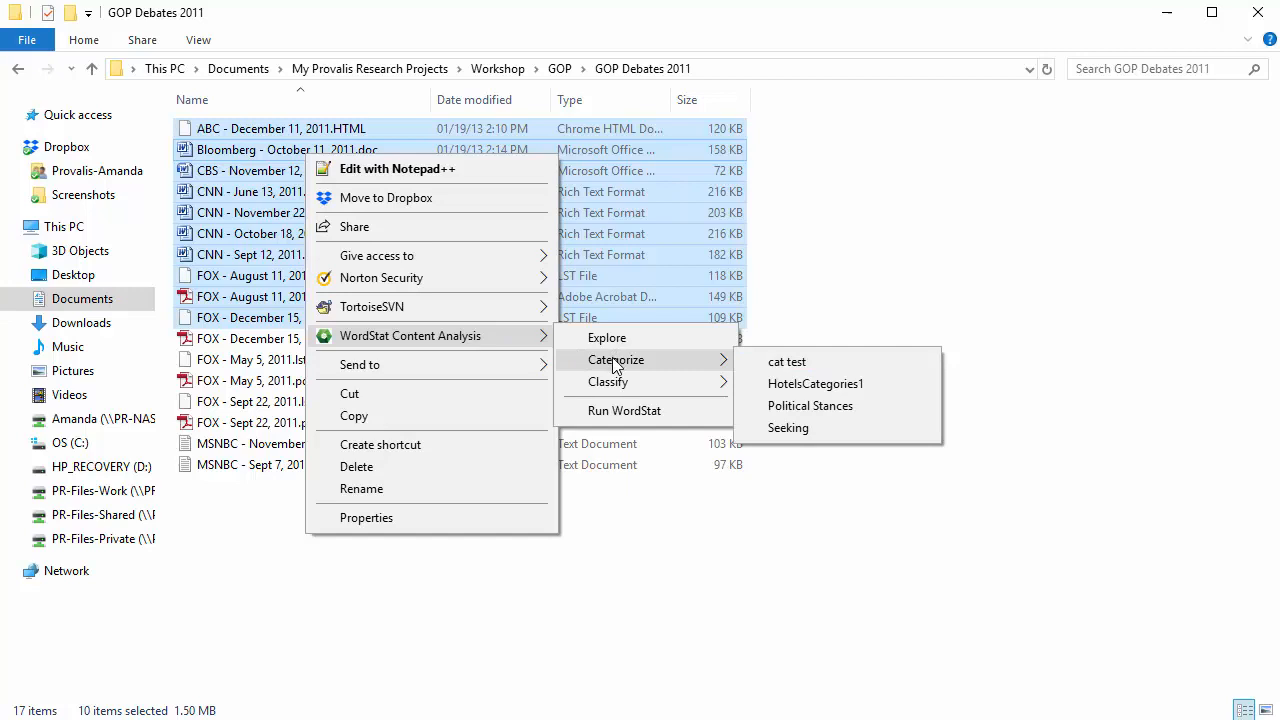
mouse_move(608, 382)
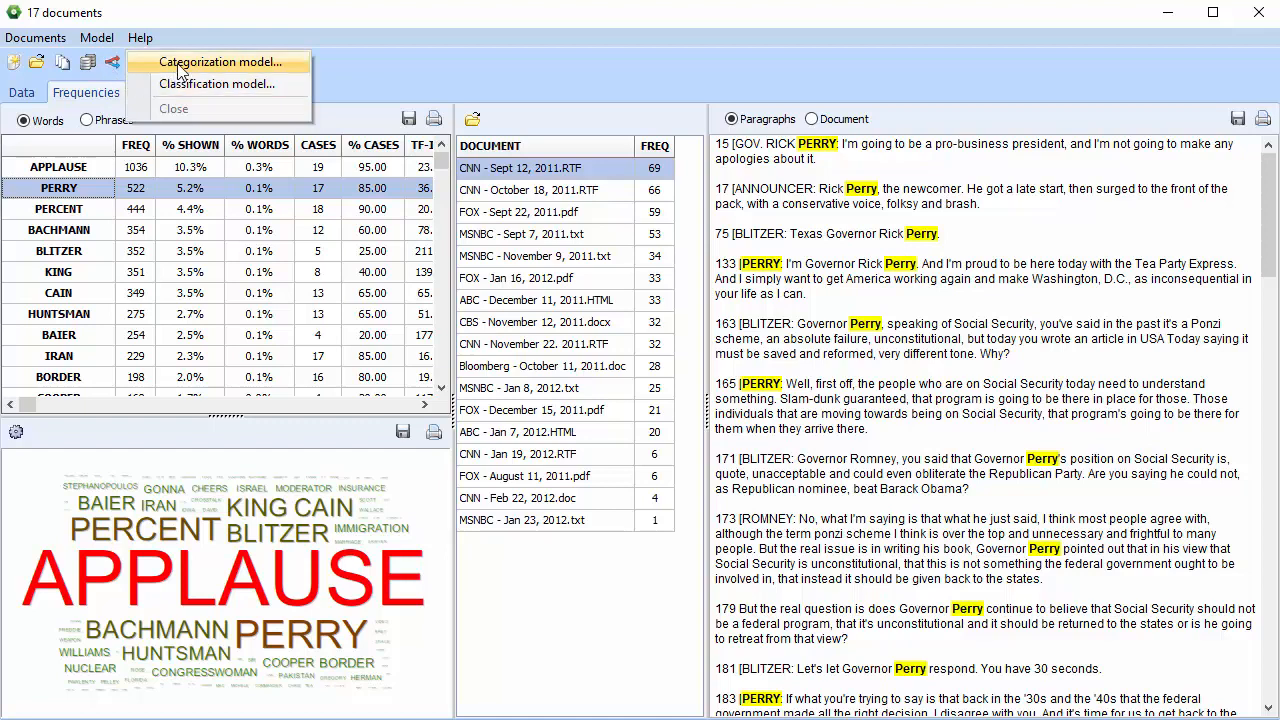
mouse_move(184, 84)
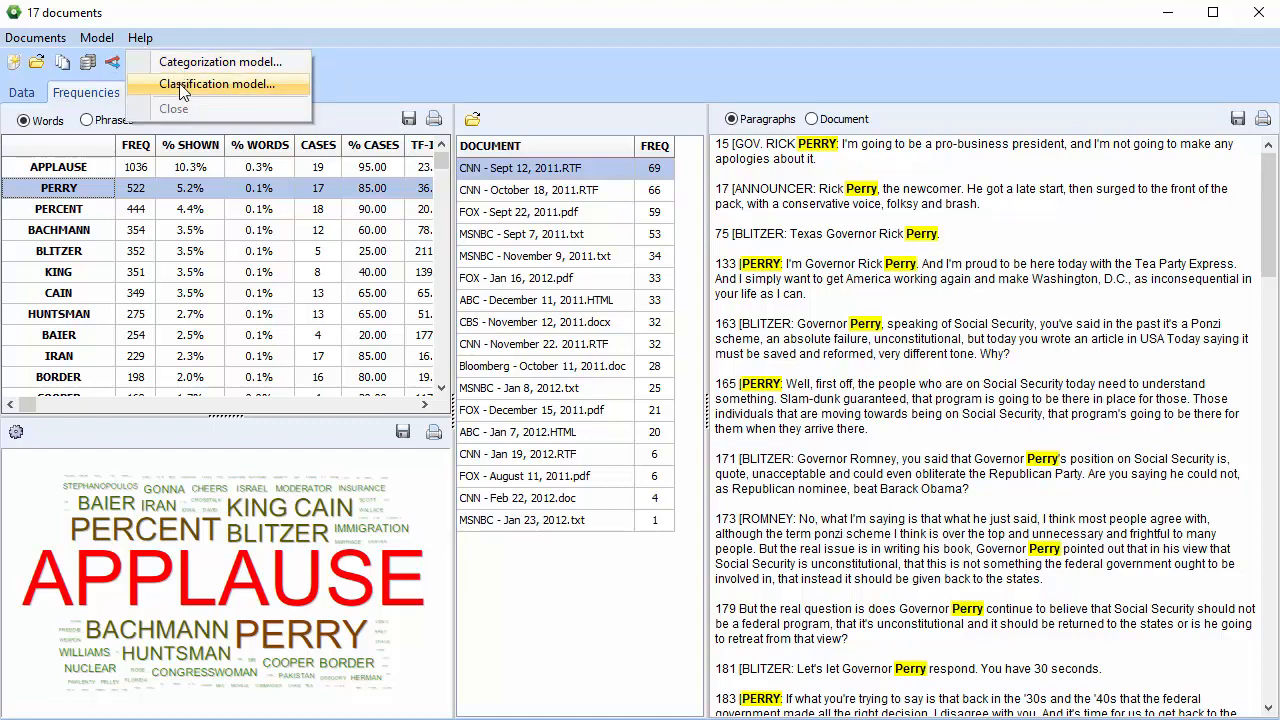
mouse_move(178, 80)
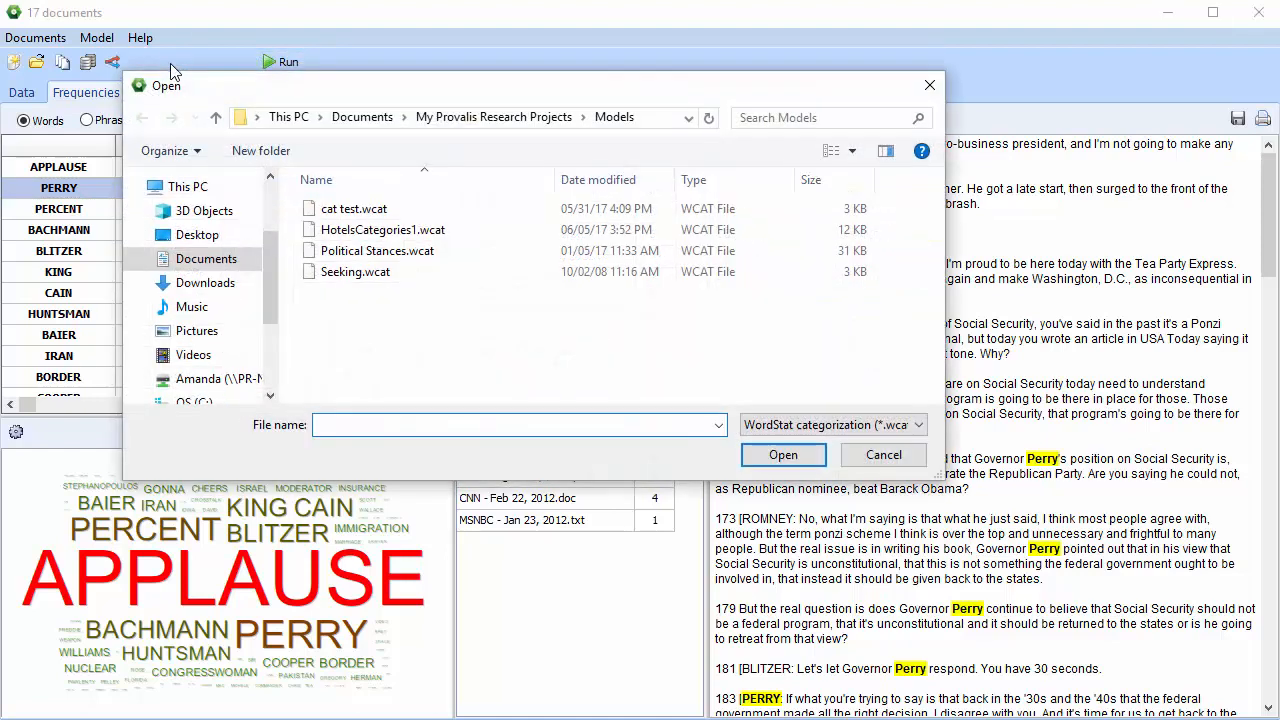
Load Political Stances.wcat from the Models folder as the categorization dictionary
click(378, 250)
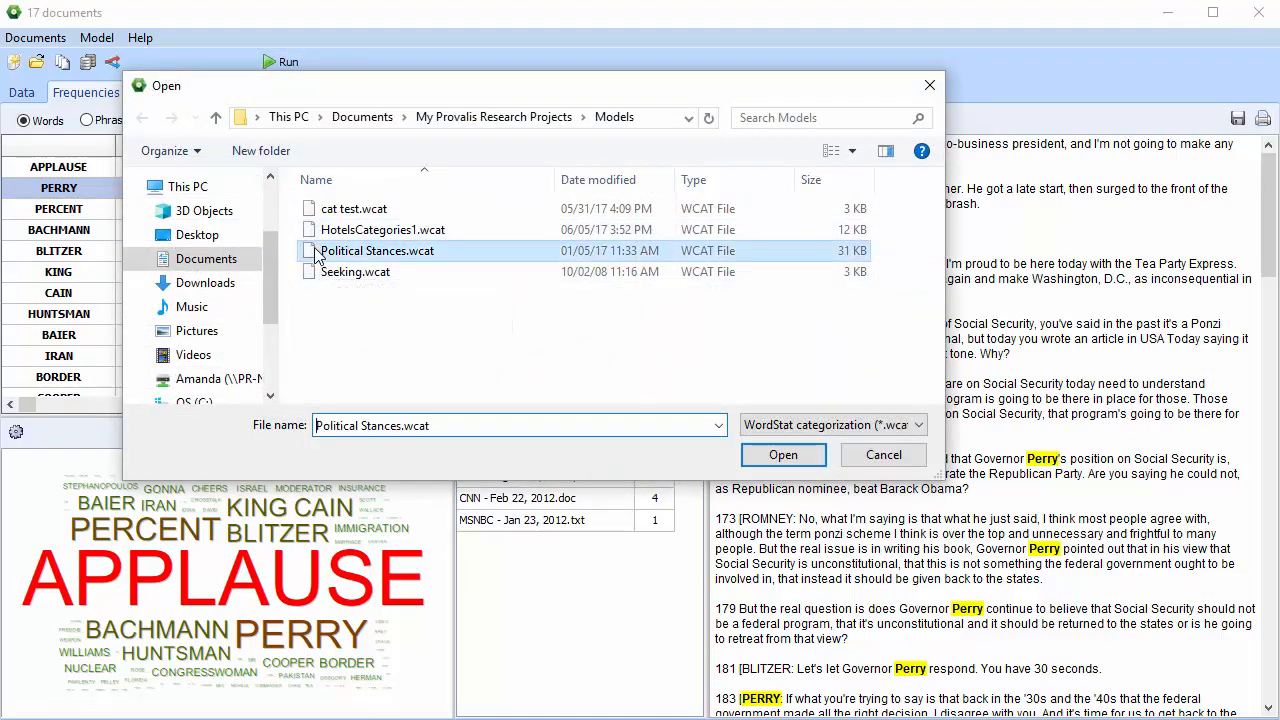
click(784, 454)
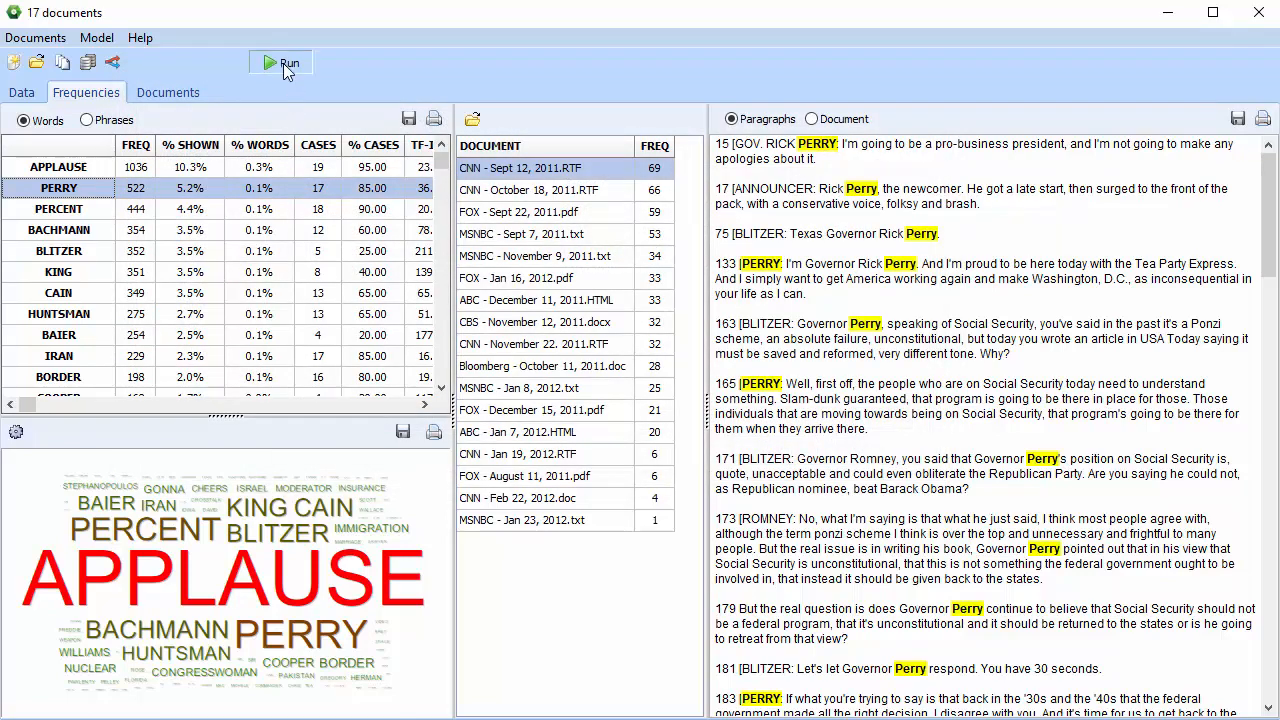
Apply the dictionary for category frequencies and show the Bloomberg October 11 debate's matching passages
click(288, 62)
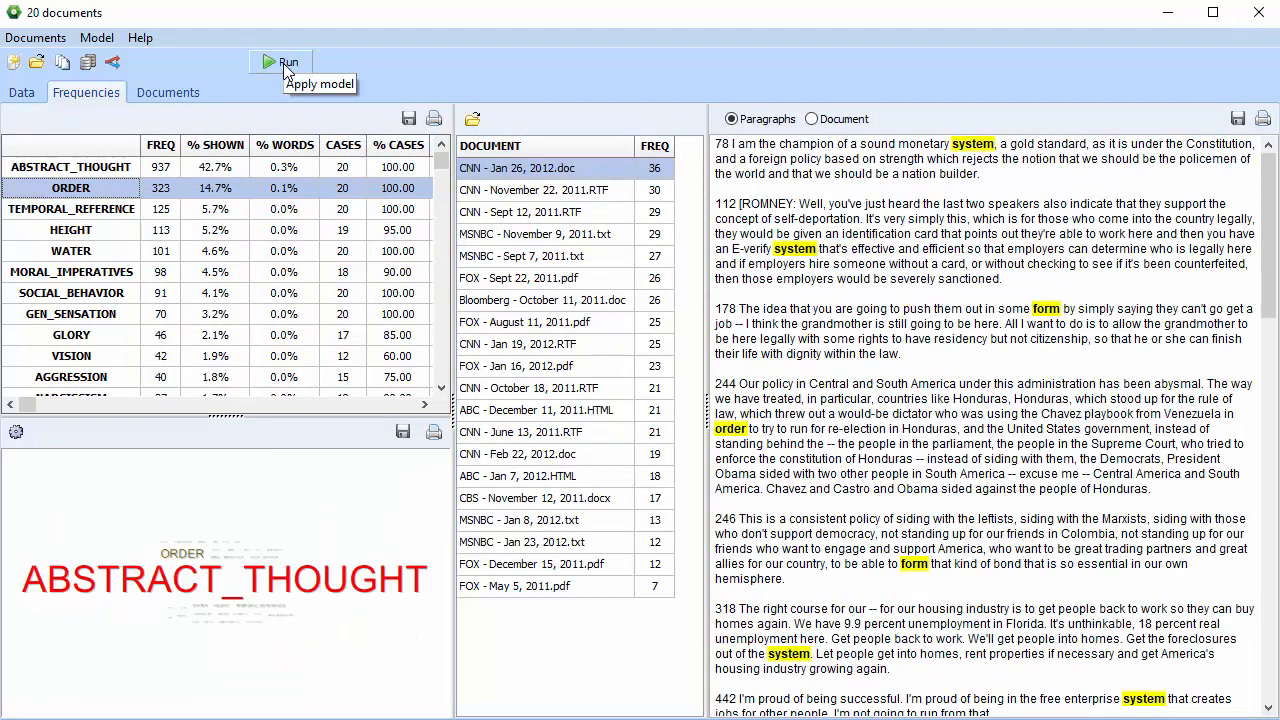
mouse_move(318, 176)
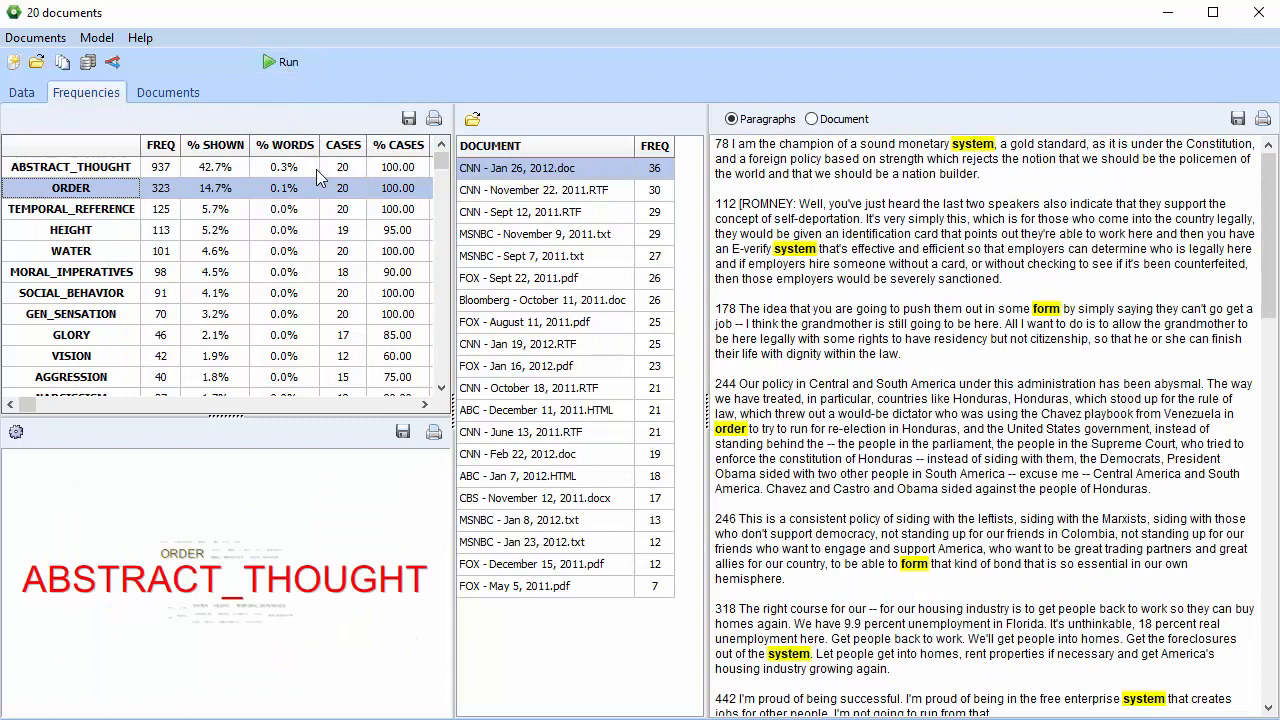
mouse_move(318, 300)
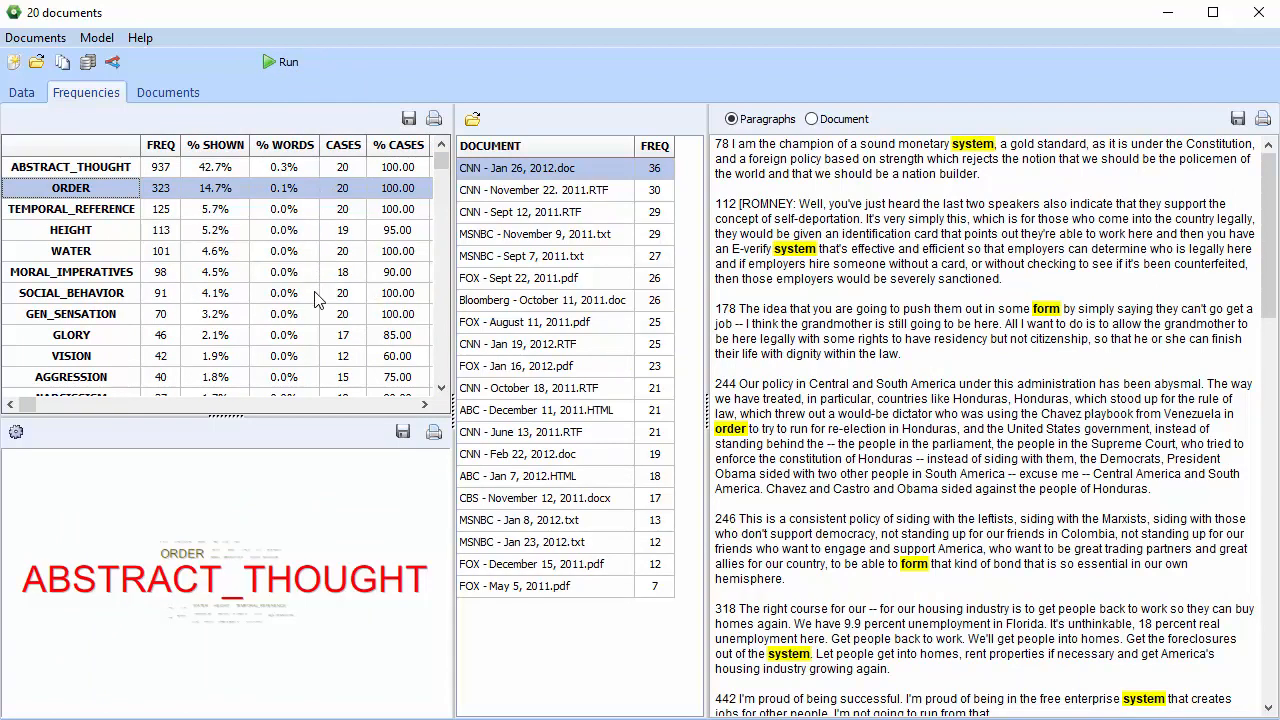
mouse_move(344, 312)
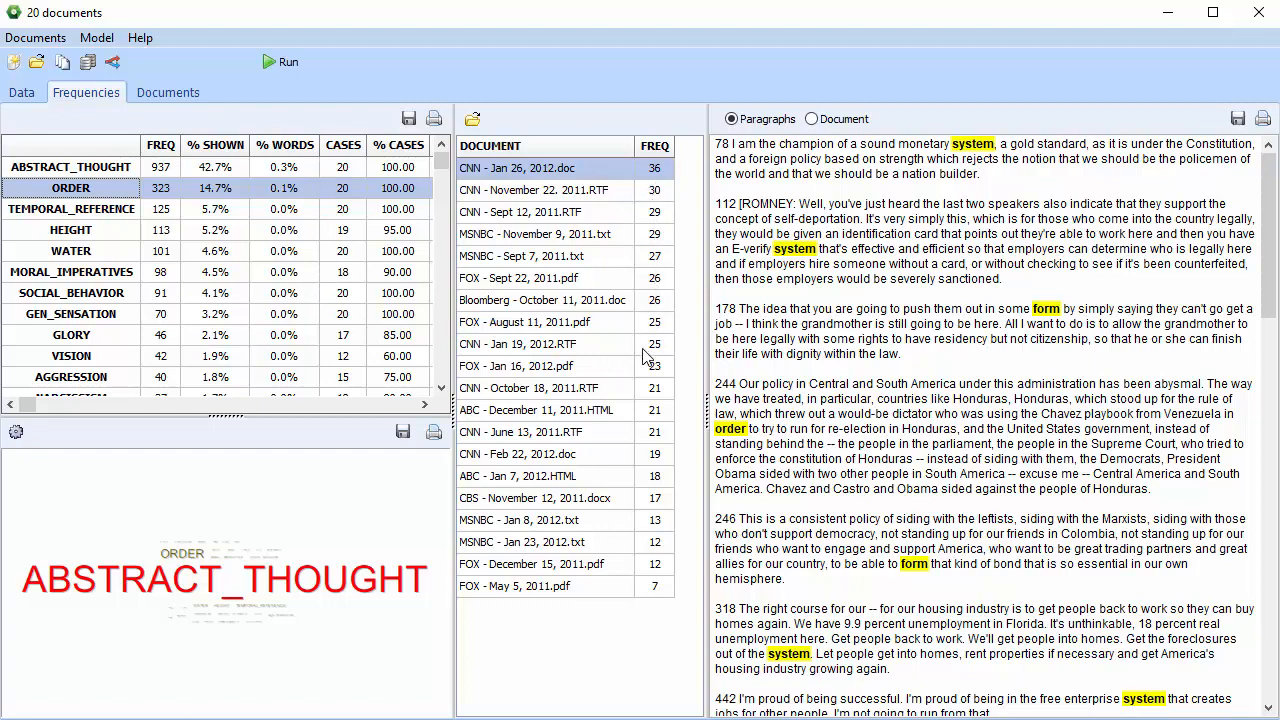
mouse_move(544, 292)
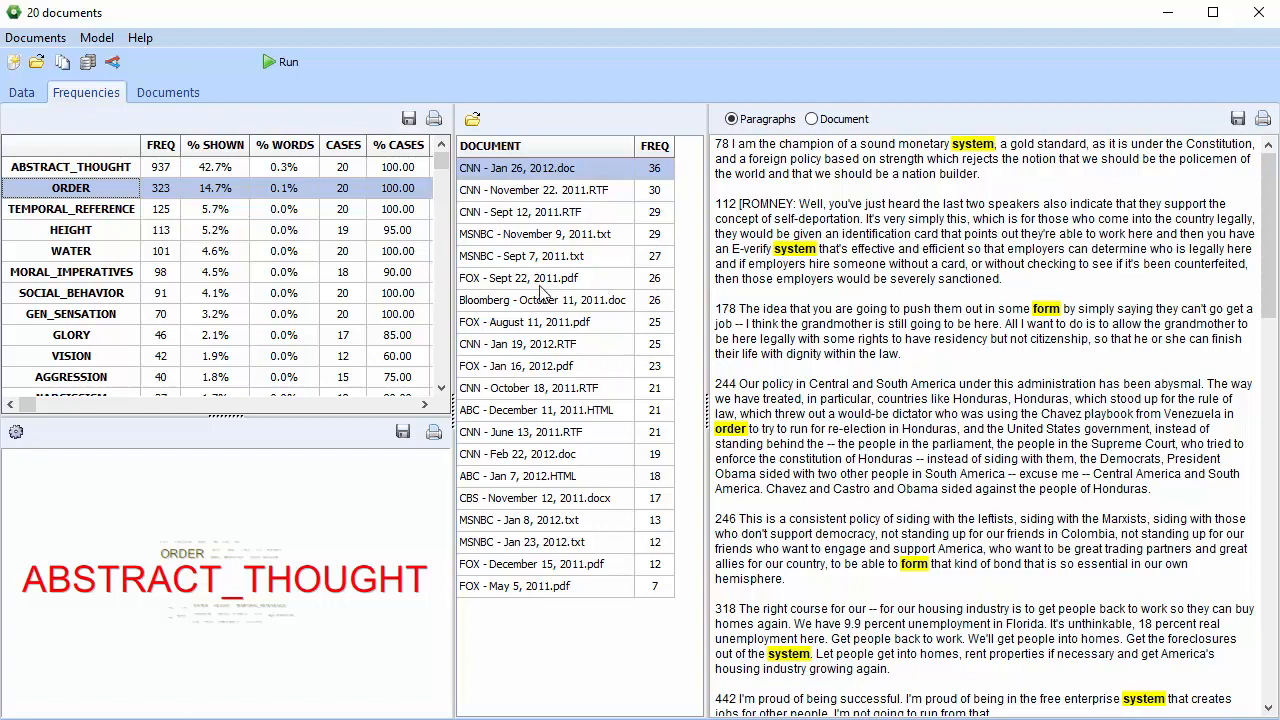
click(544, 300)
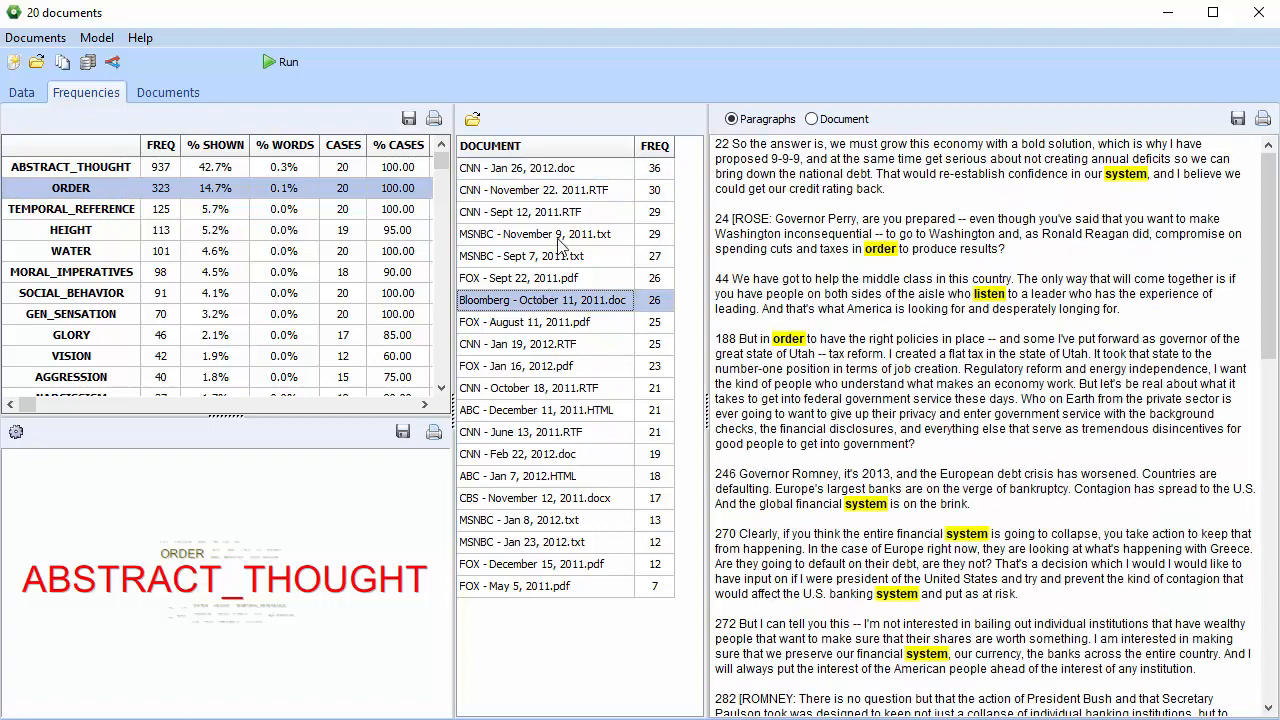
double_click(544, 300)
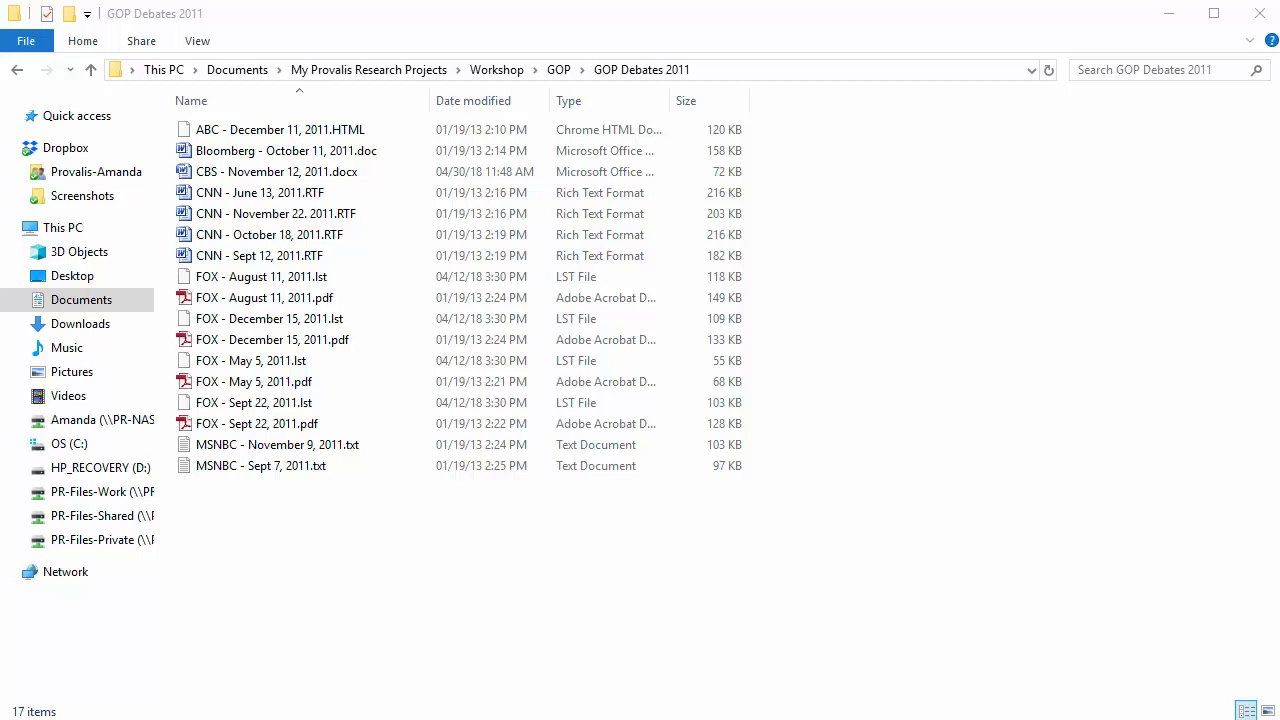
mouse_move(100, 156)
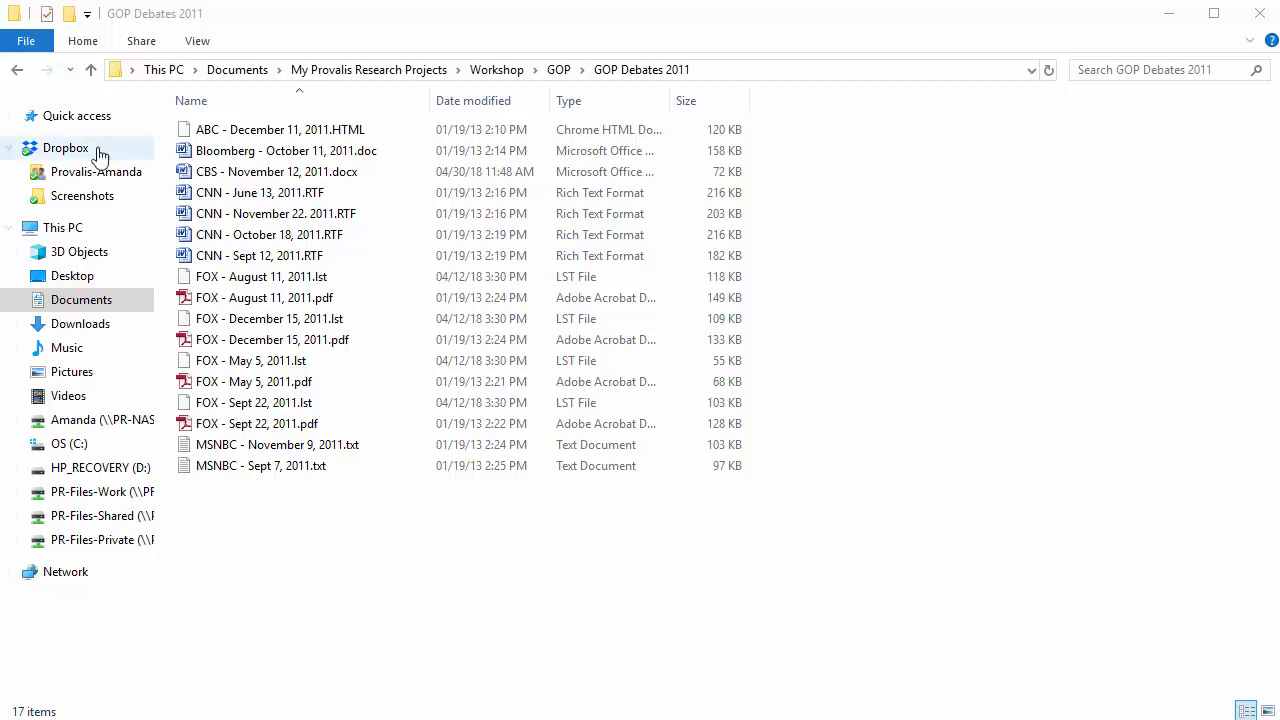
Select the debate files from Bloomberg through CNN Sept 12 and go up to the parent folder
click(284, 150)
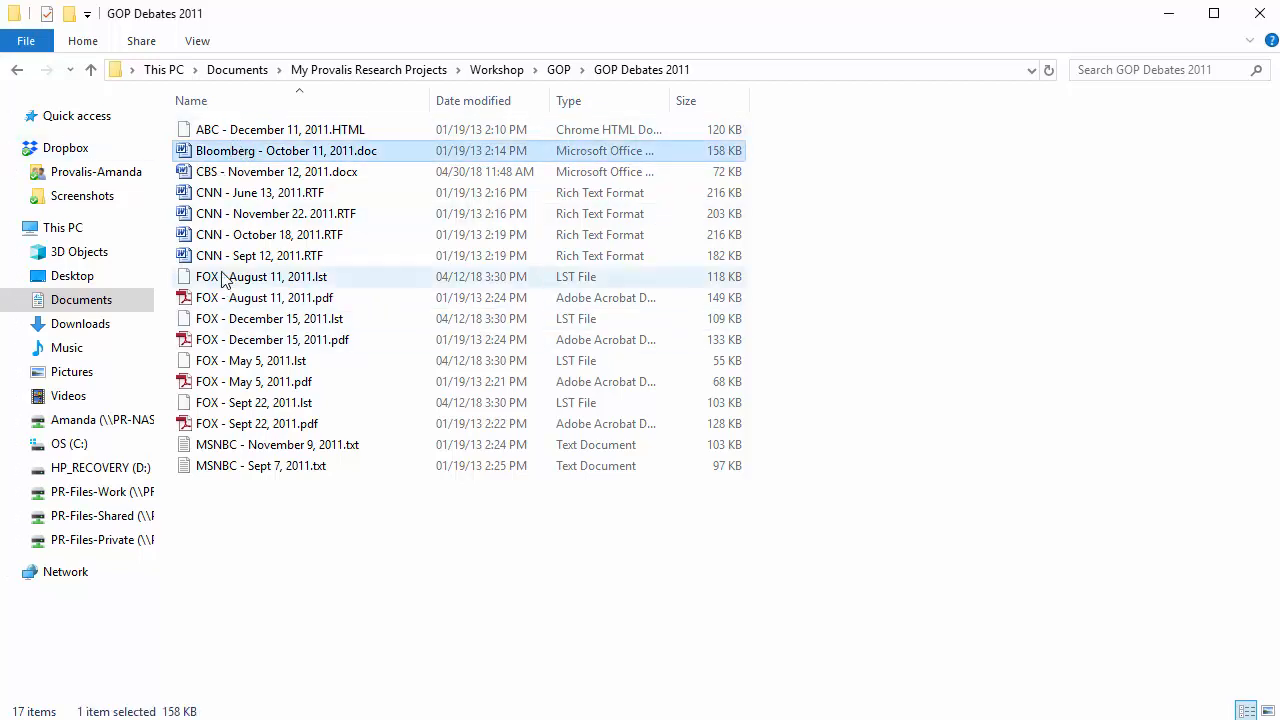
click(260, 256)
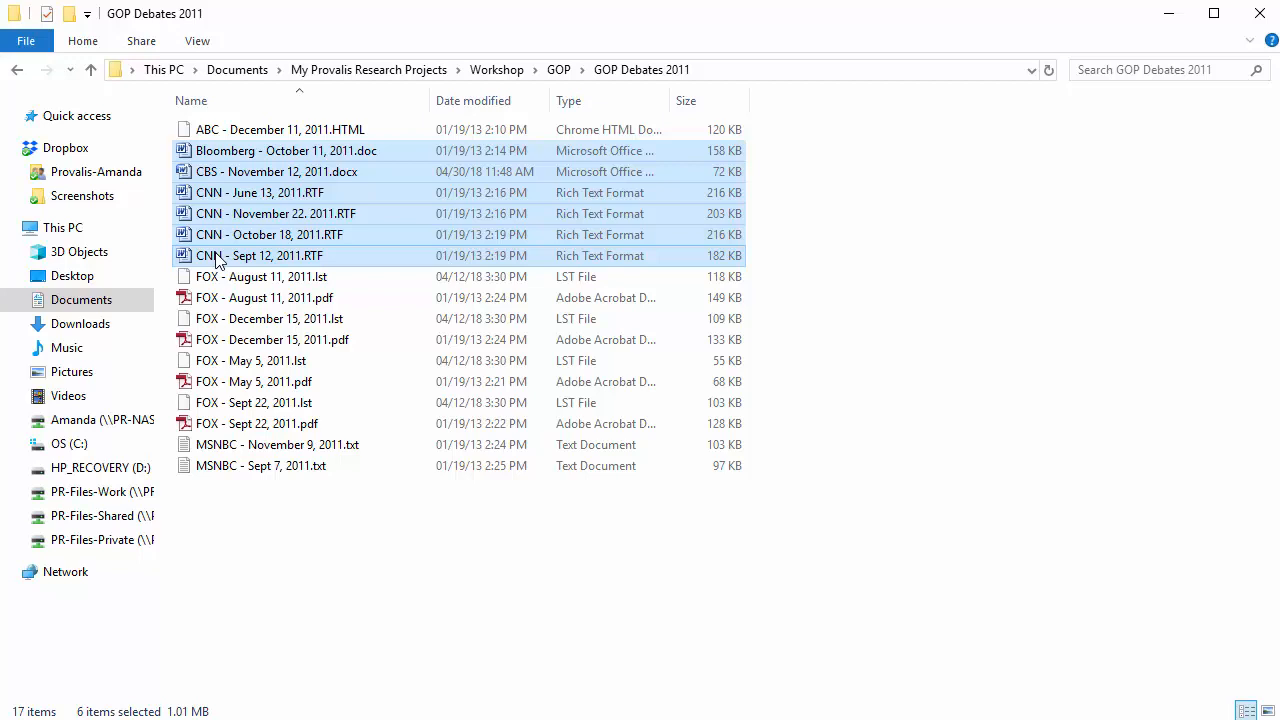
click(92, 68)
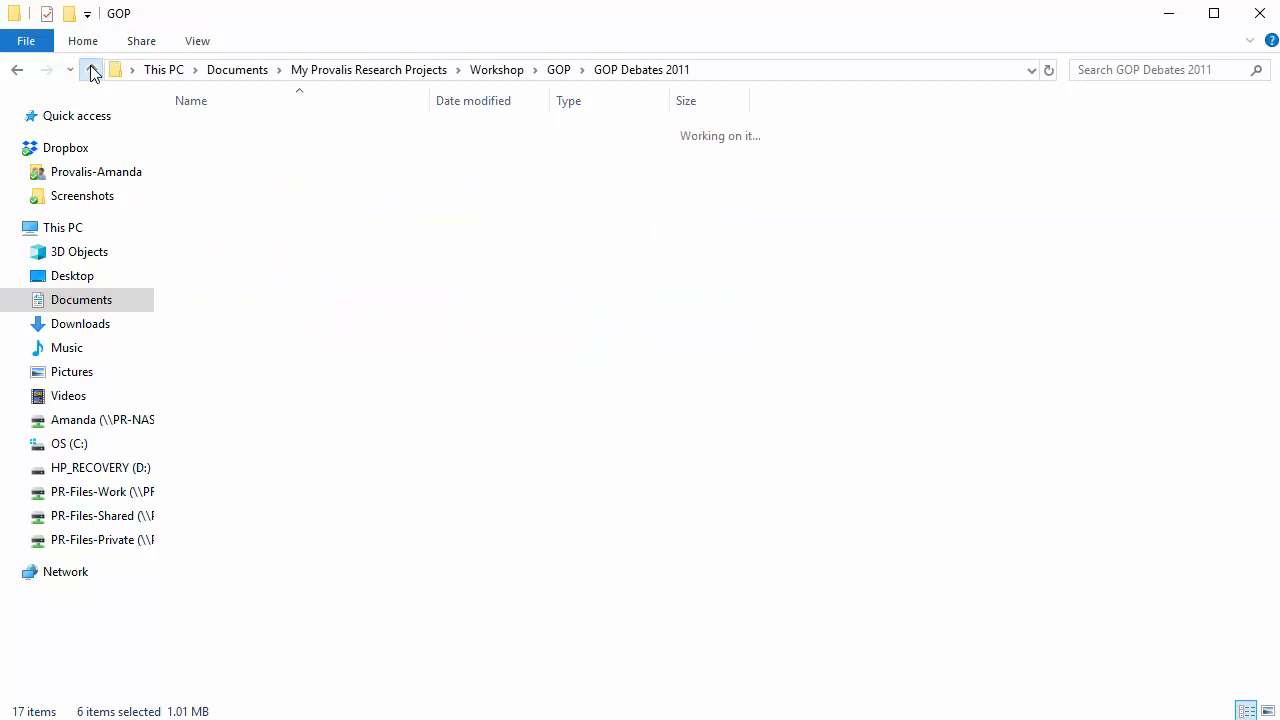
From Workshop, run WordStat on the GOP folder with subfolders included and default file types
click(92, 68)
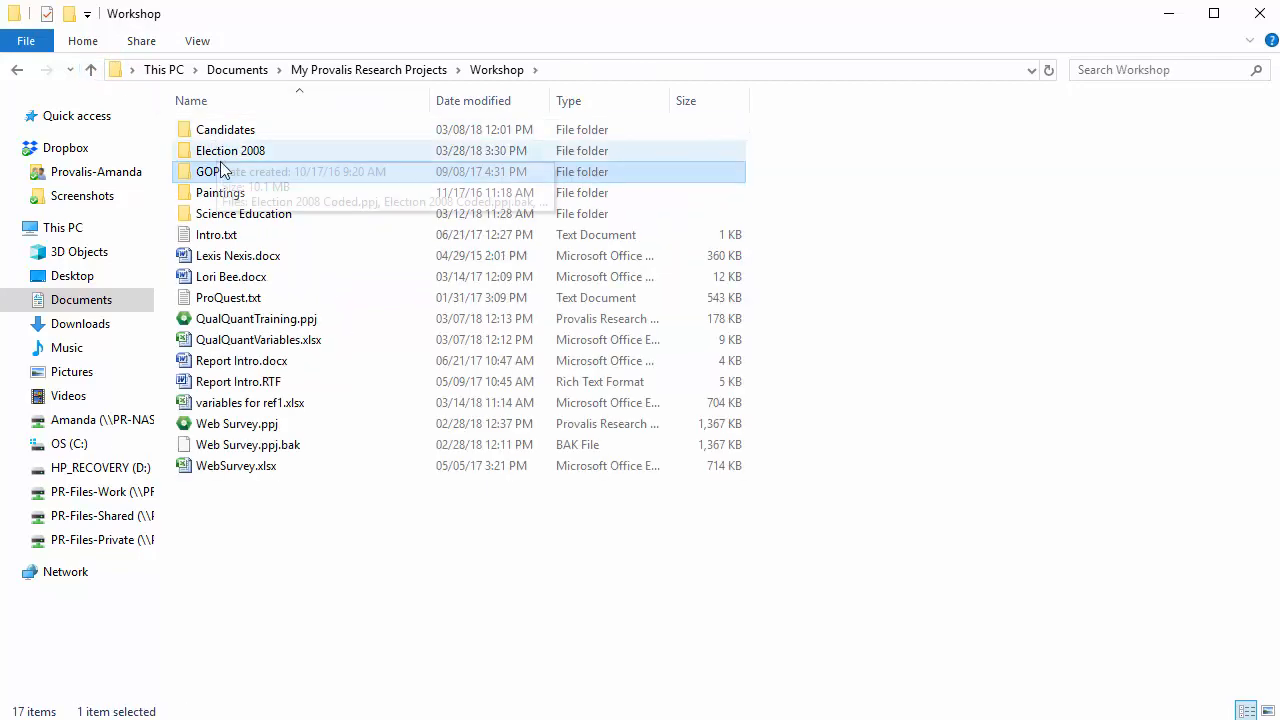
right_click(208, 172)
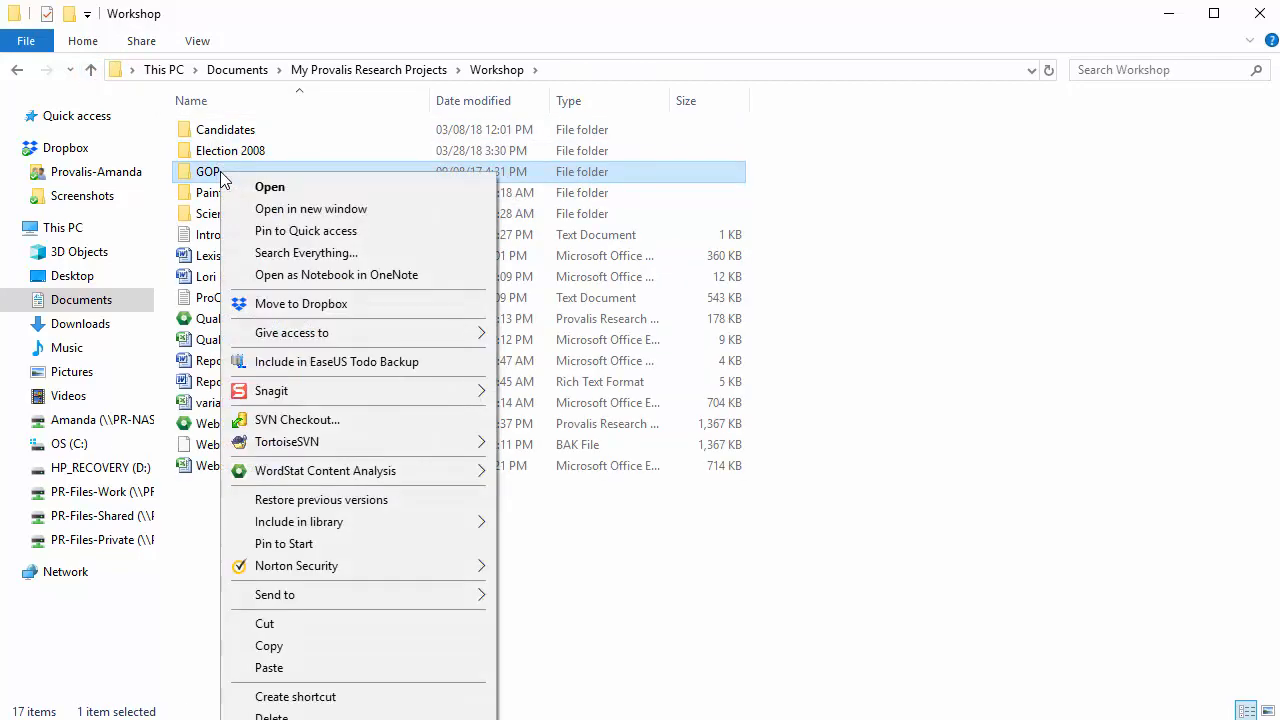
mouse_move(324, 470)
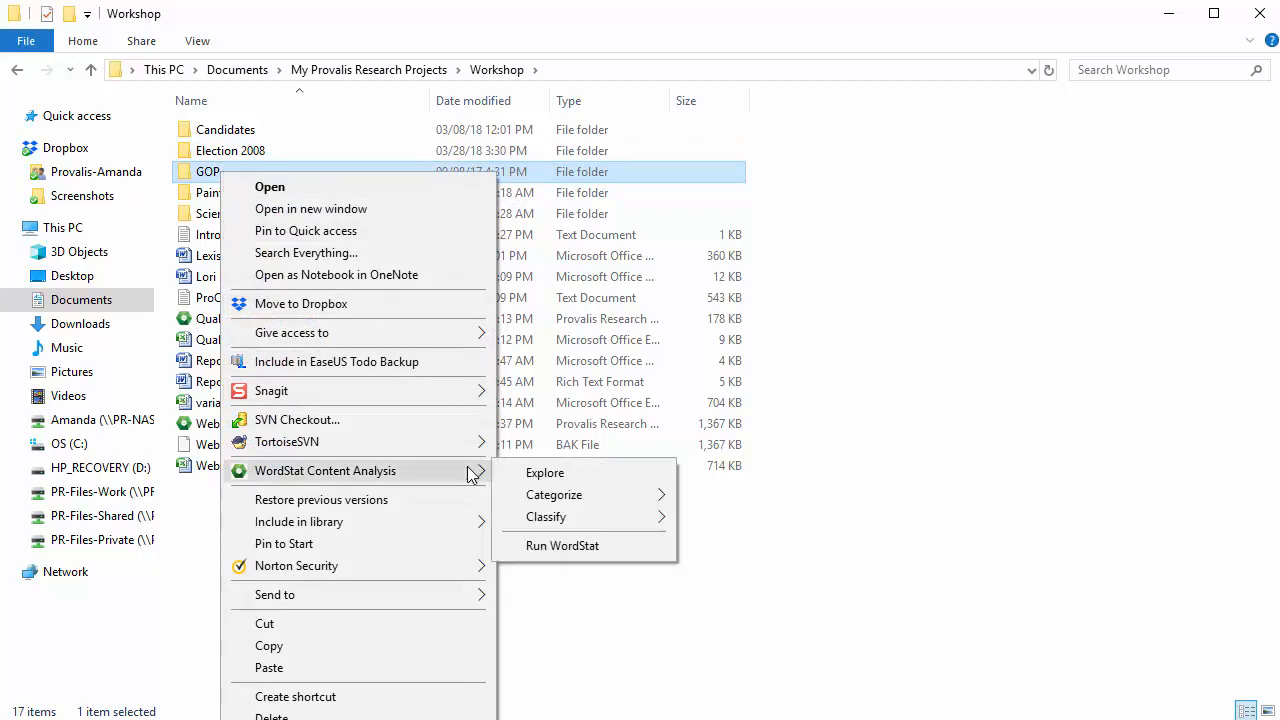
mouse_move(562, 544)
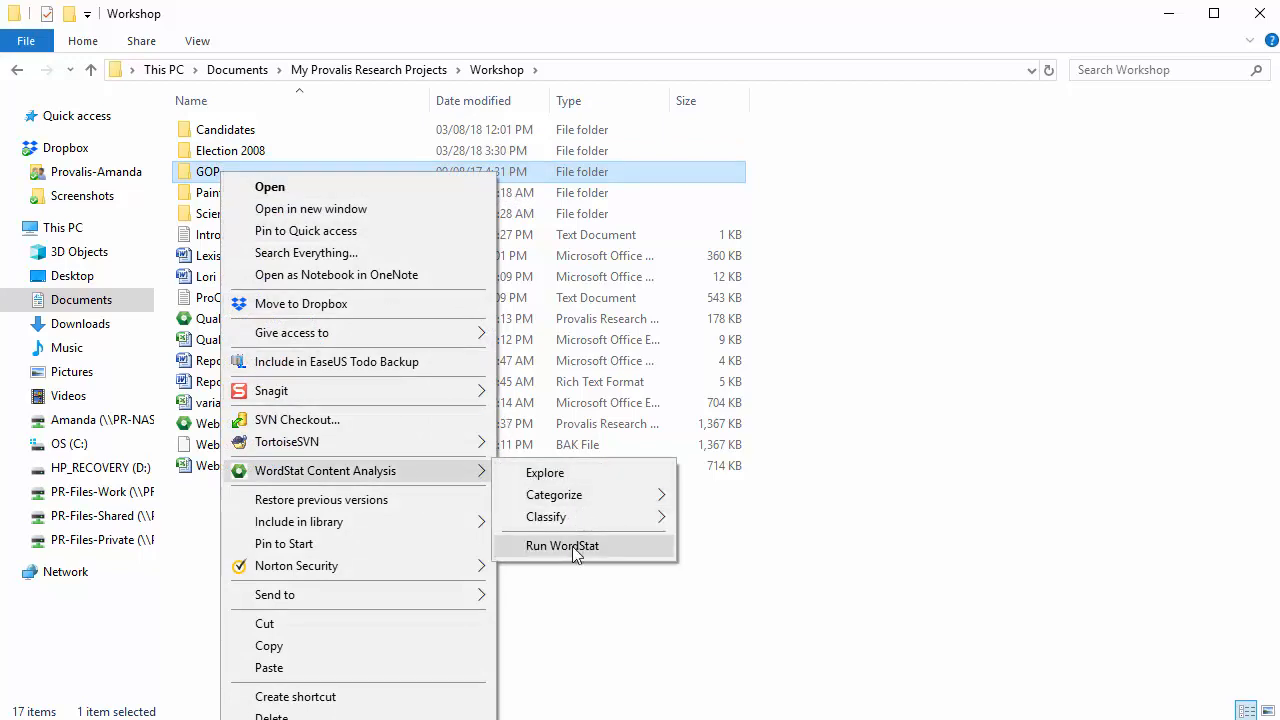
click(562, 544)
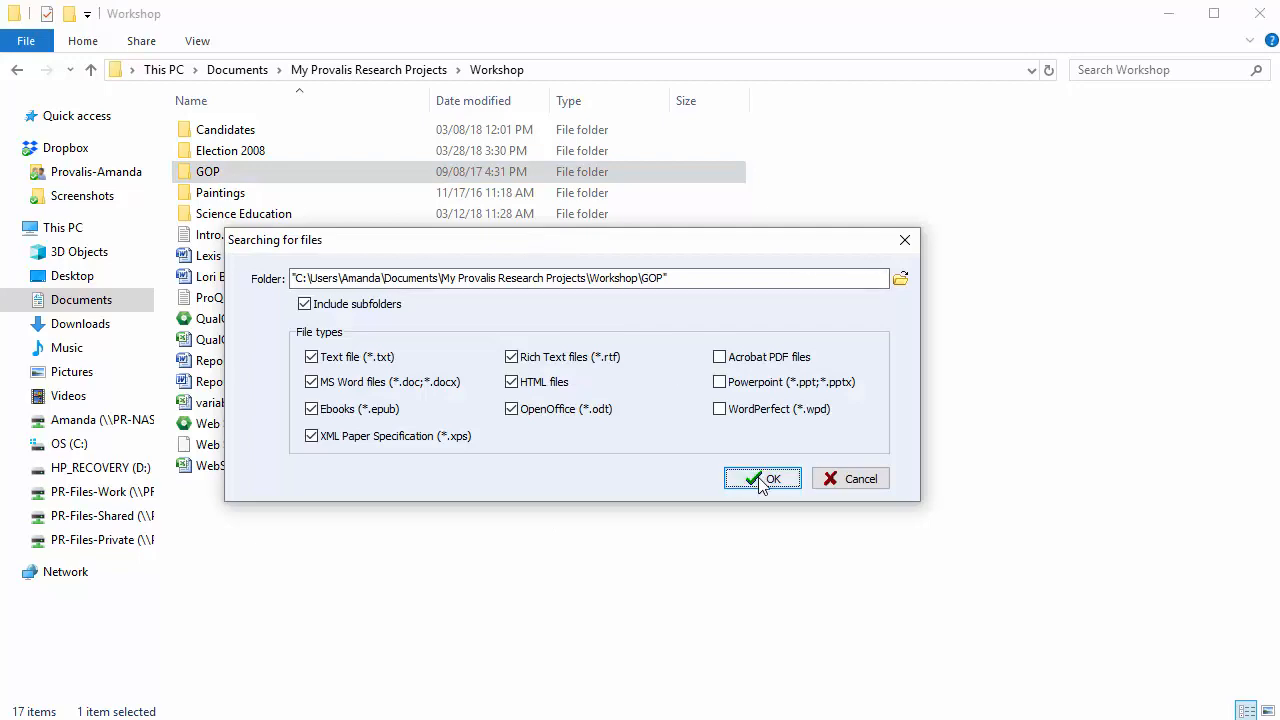
click(762, 478)
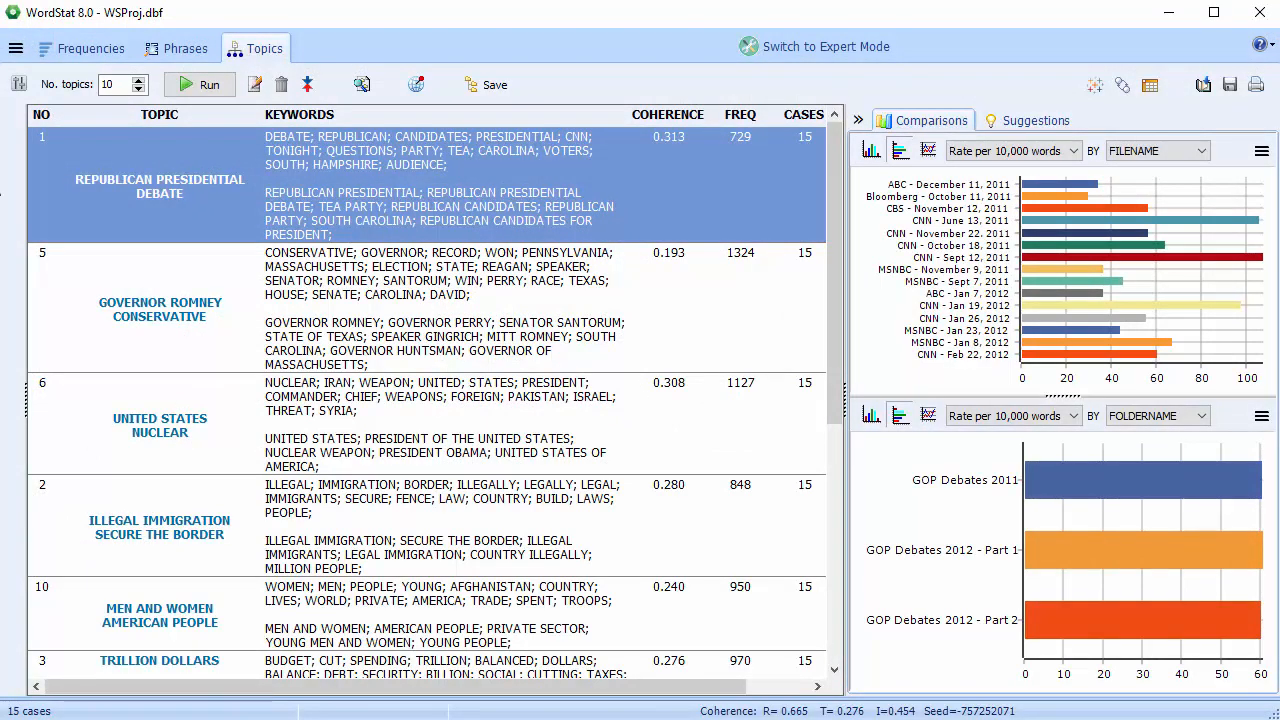
Review the Frequencies and Phrases results for the 15 cases, then rerun the ten-topic extraction
click(90, 48)
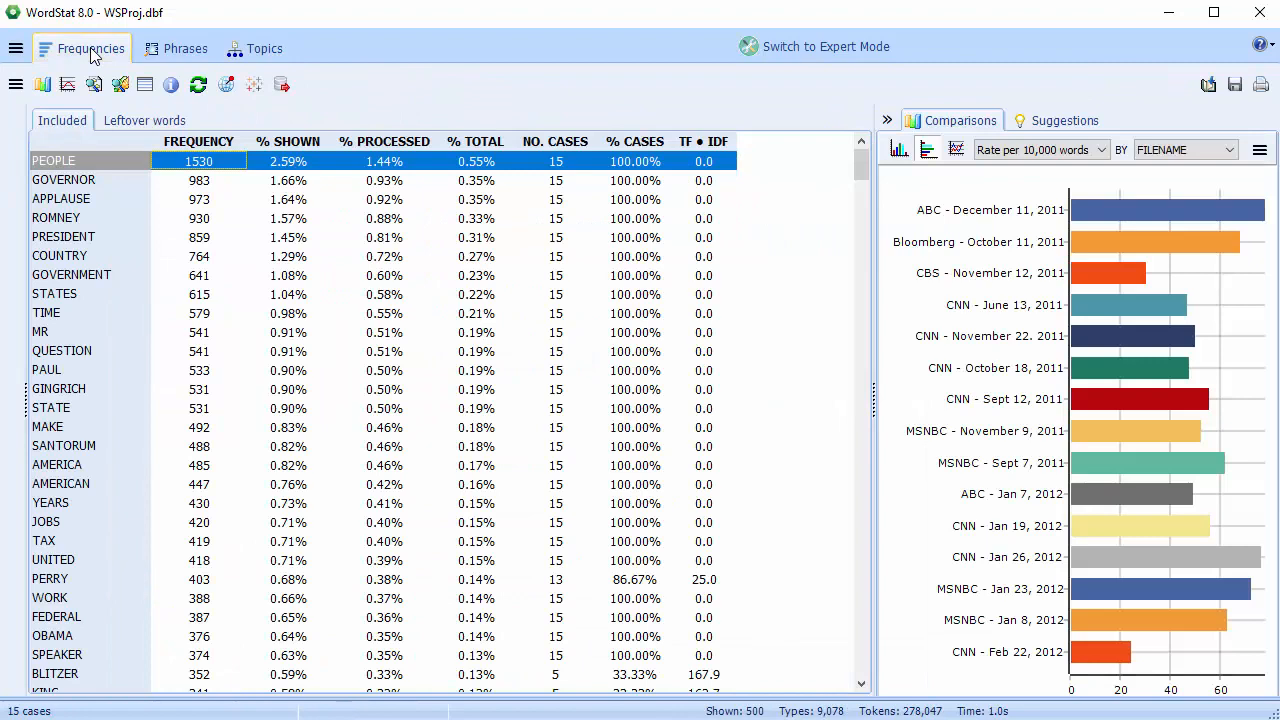
click(184, 48)
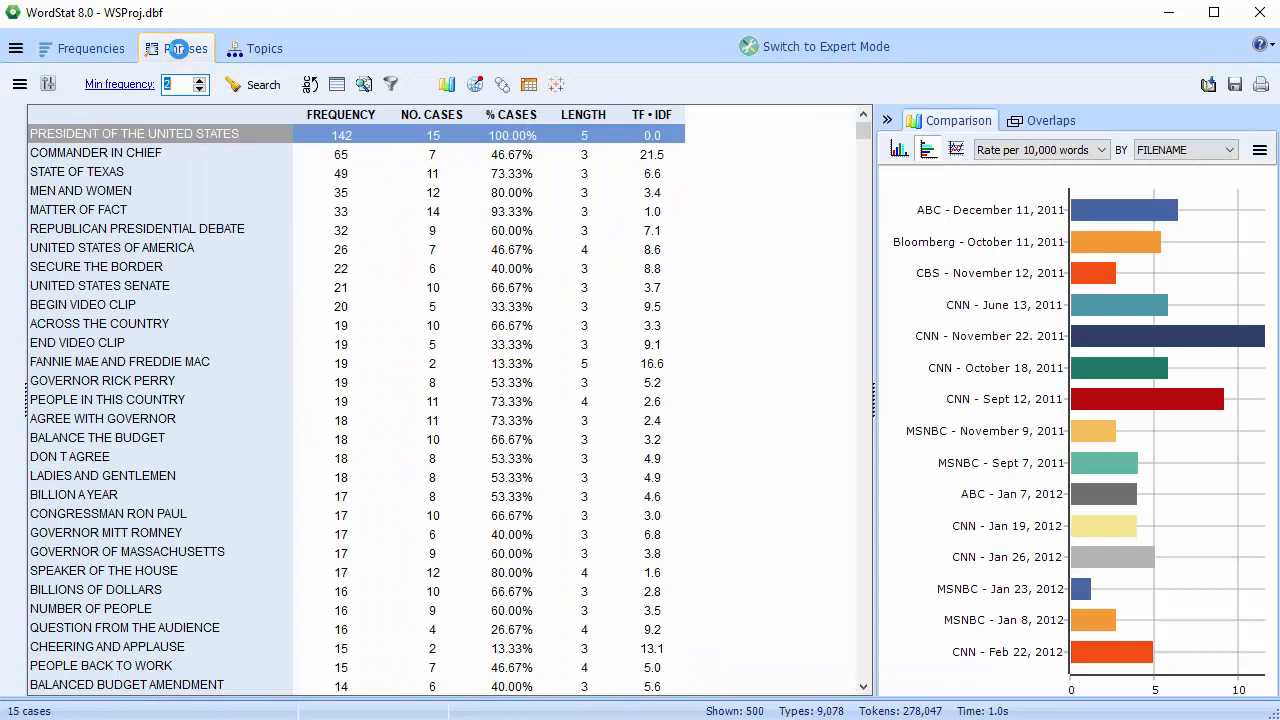
click(264, 48)
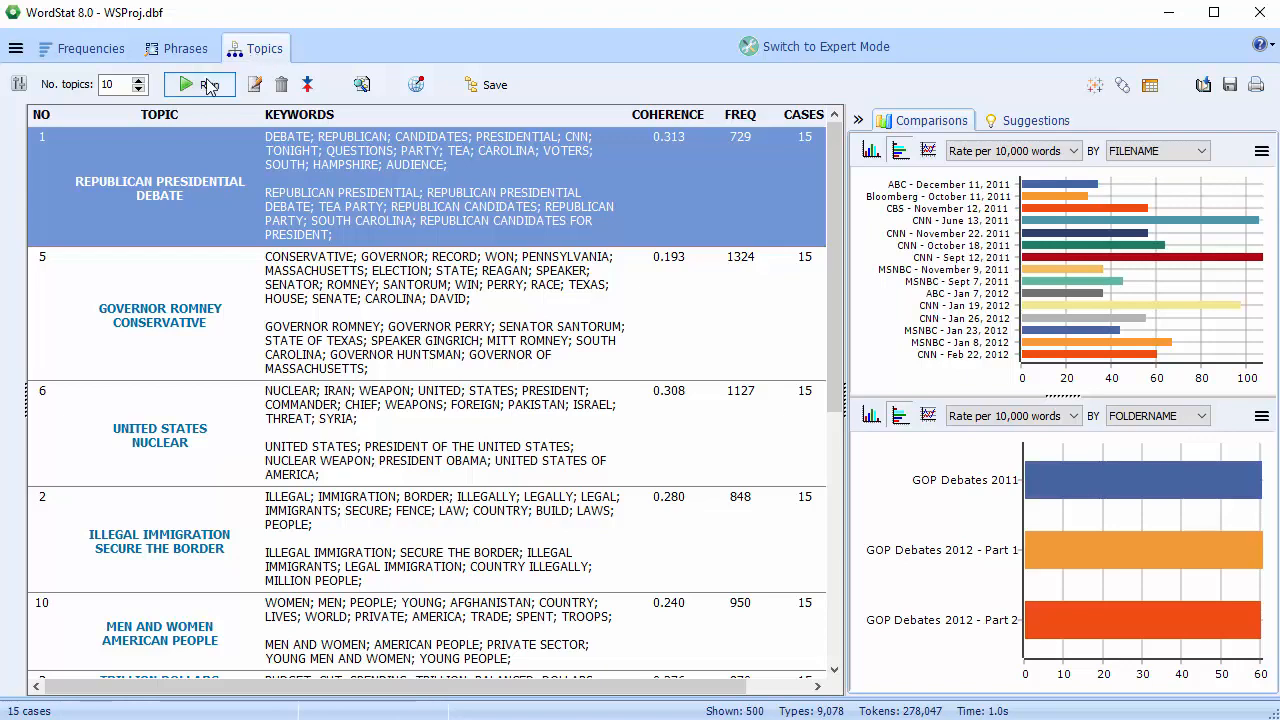
click(16, 48)
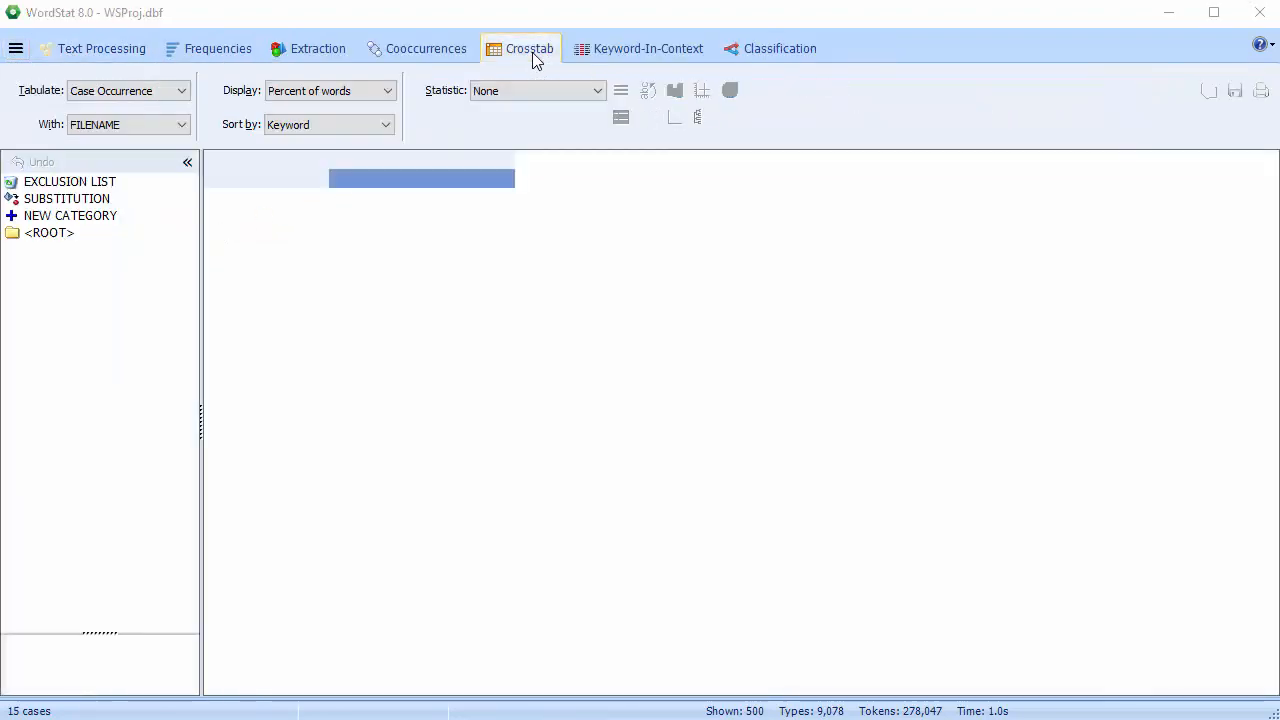
Compute the keyword-by-FILENAME crosstab, then bring up the co-occurrence clustering options
click(528, 48)
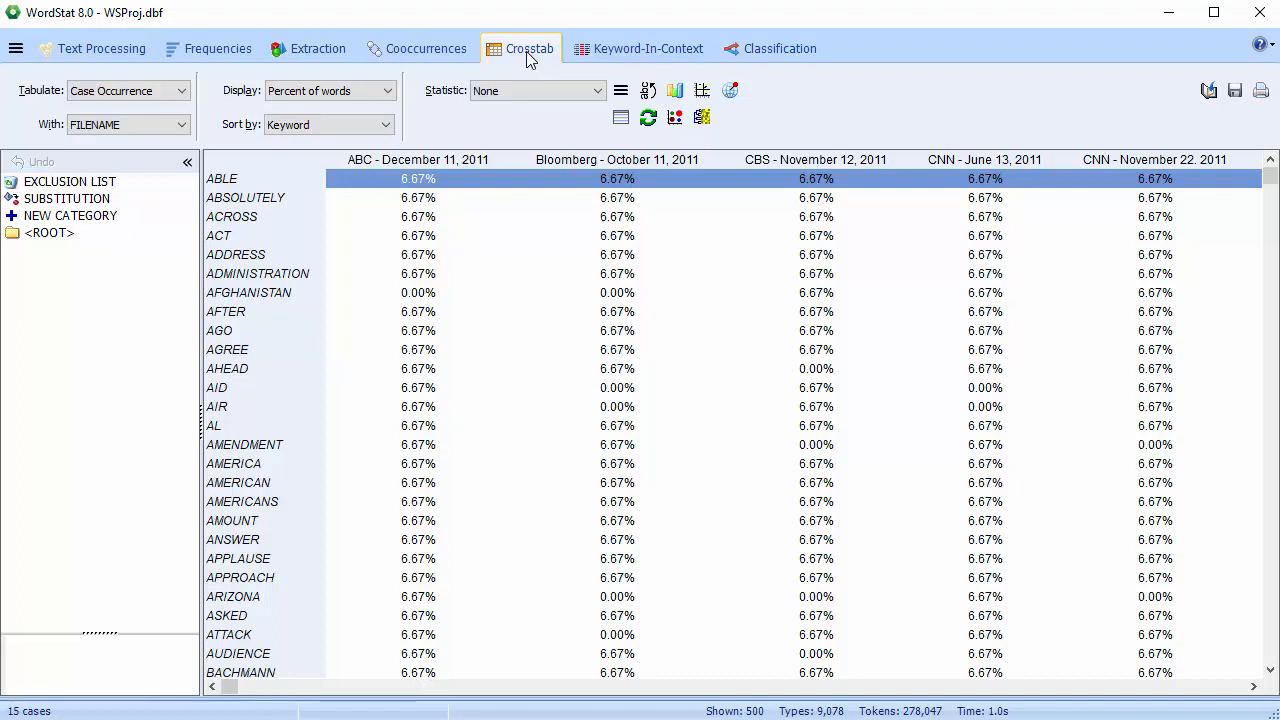
click(416, 48)
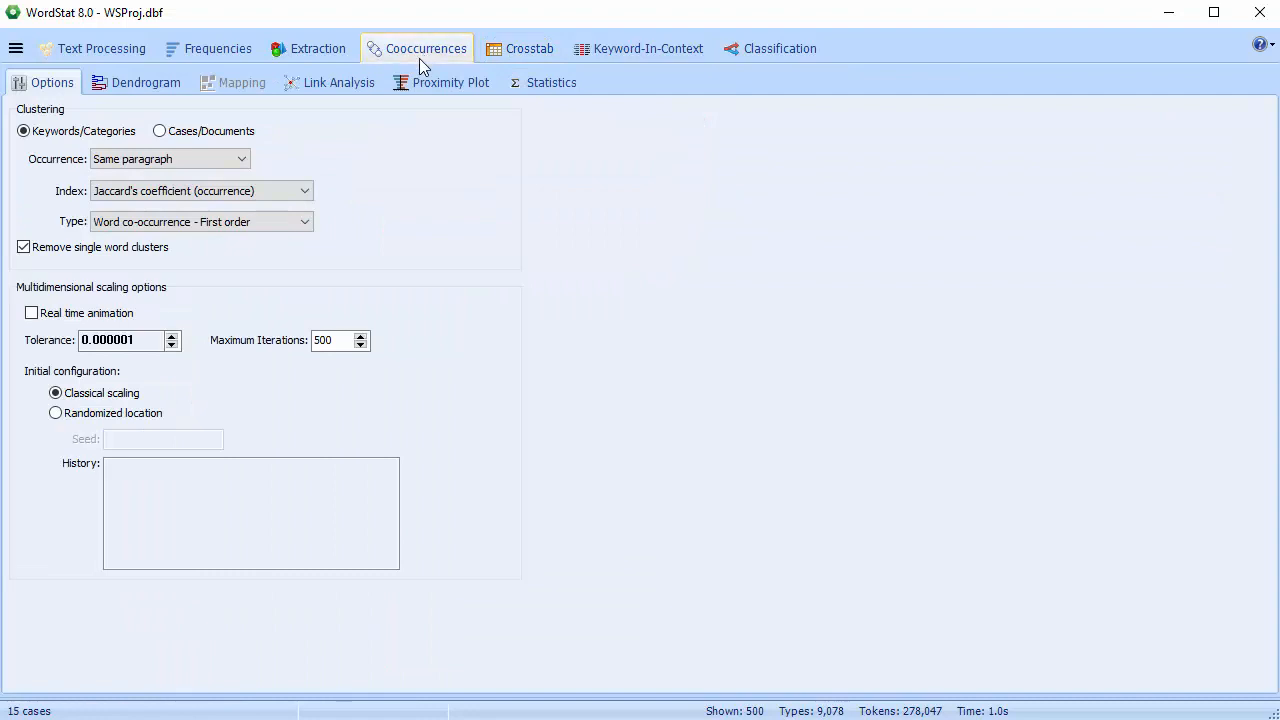
View the keyword cluster dendrogram, then the Text Processing categorization dictionary with the Aerospace model
click(144, 82)
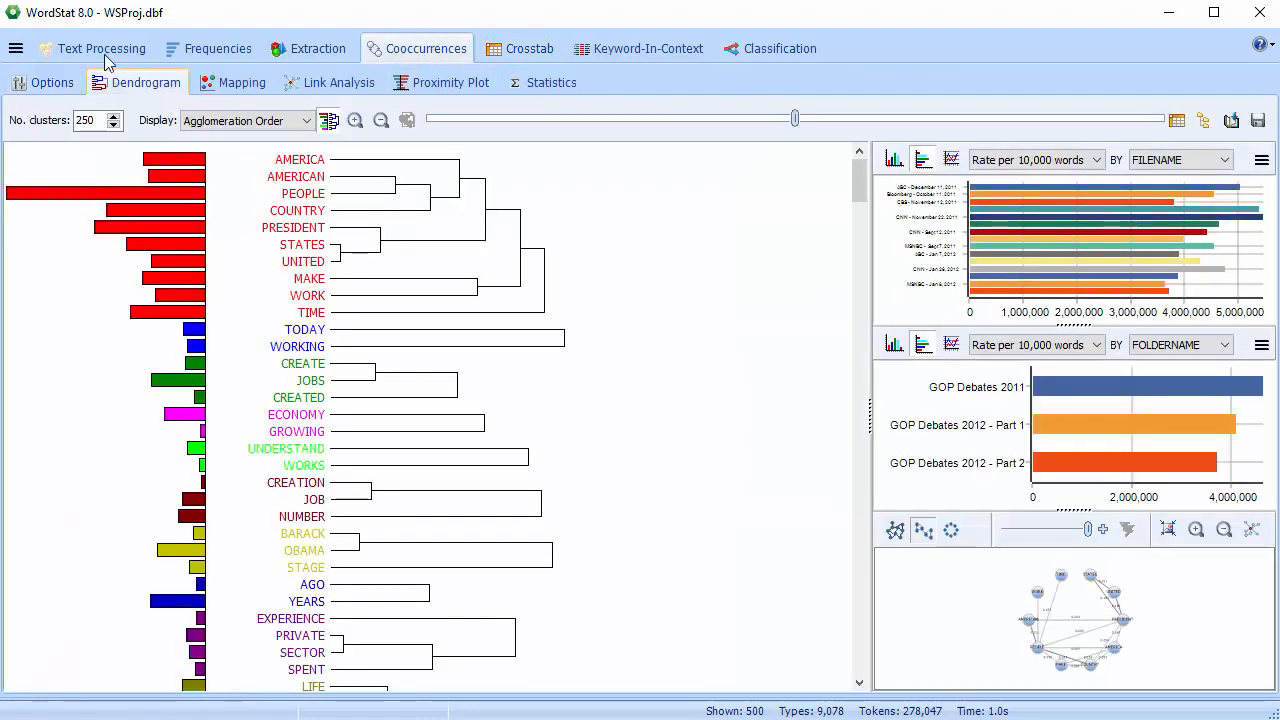
click(102, 48)
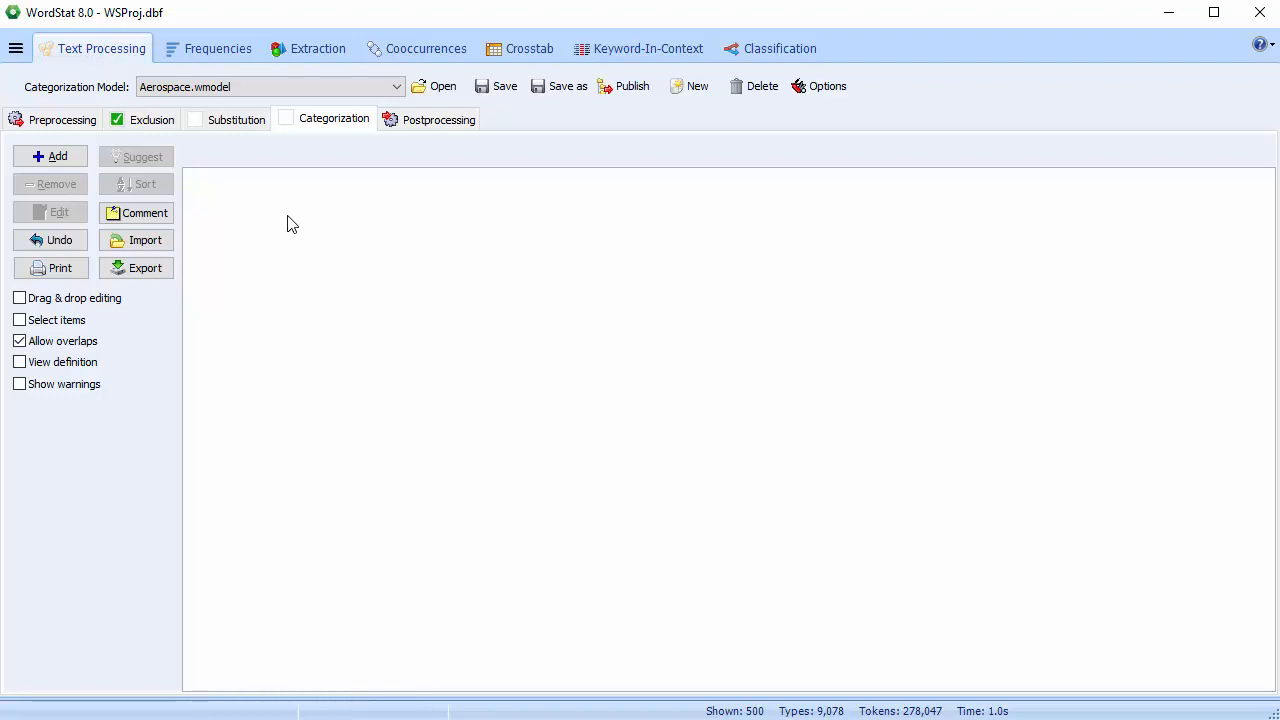
mouse_move(956, 164)
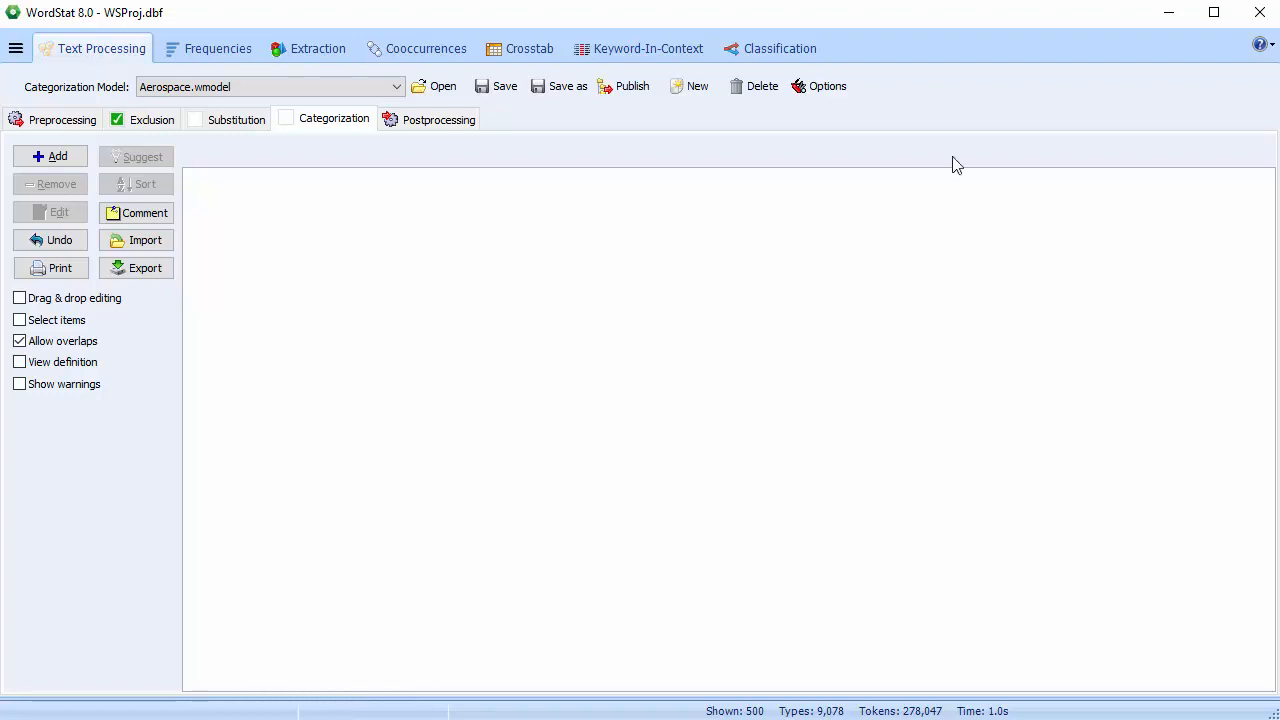